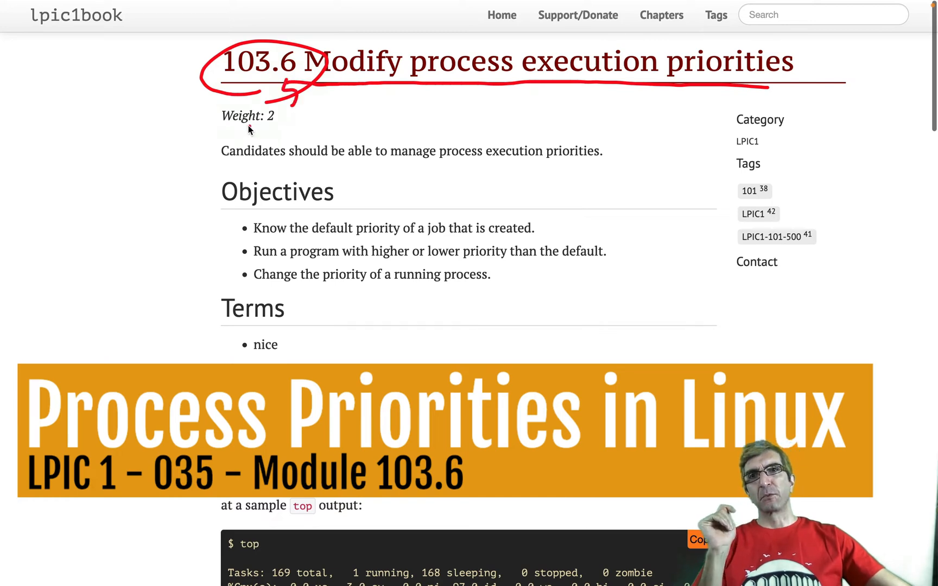
{"action": "mouse_move", "coordinate": [234, 122]}
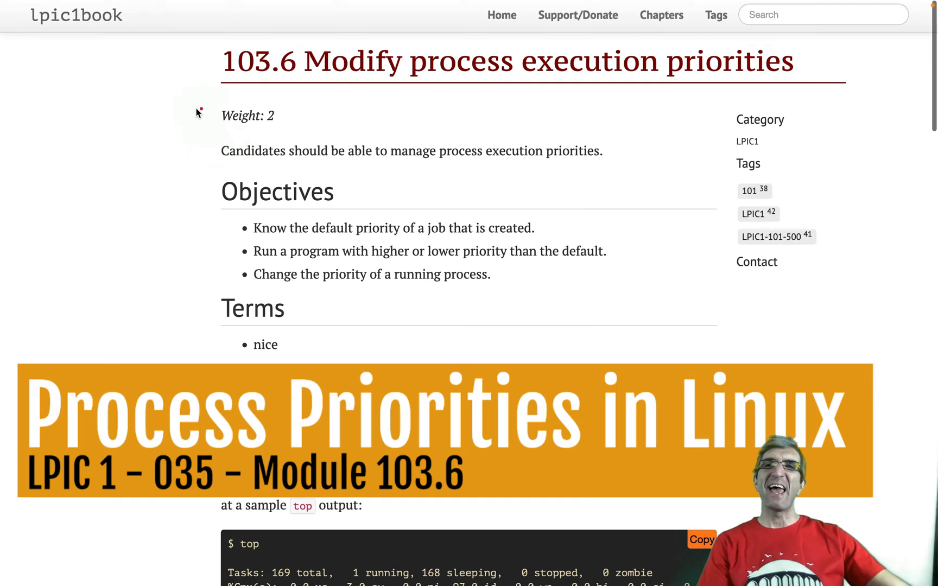
{"action": "mouse_move", "coordinate": [168, 109]}
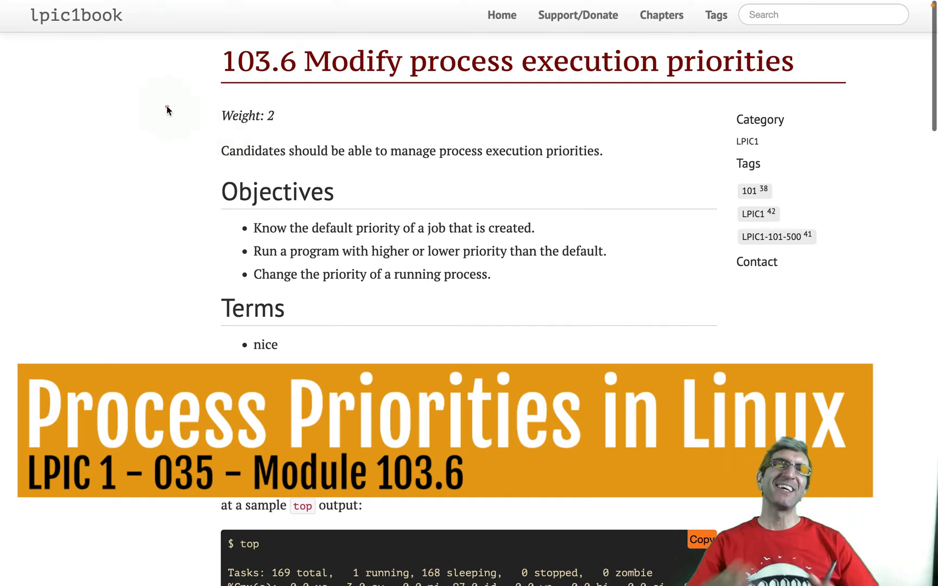
{"action": "mouse_move", "coordinate": [174, 167]}
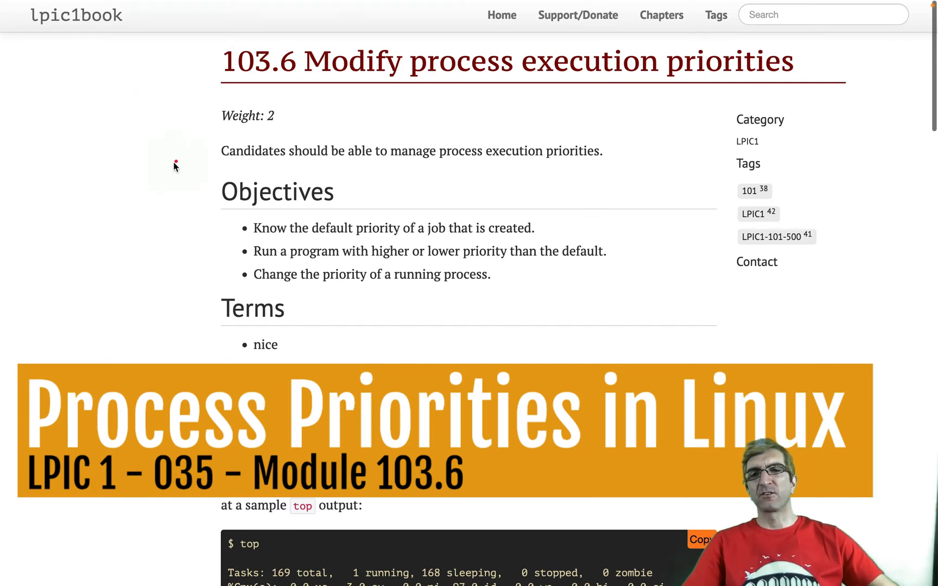
{"action": "mouse_move", "coordinate": [98, 184]}
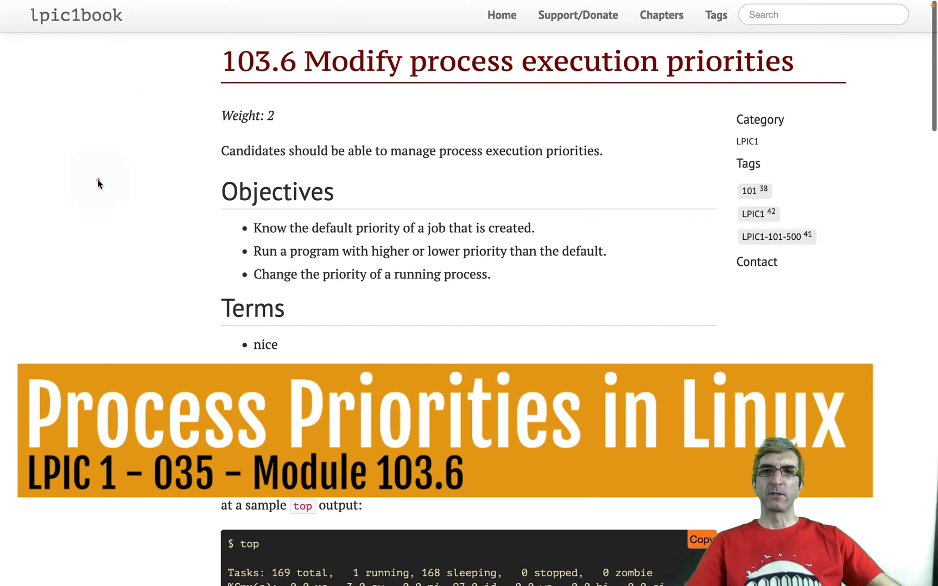
{"action": "mouse_move", "coordinate": [107, 175]}
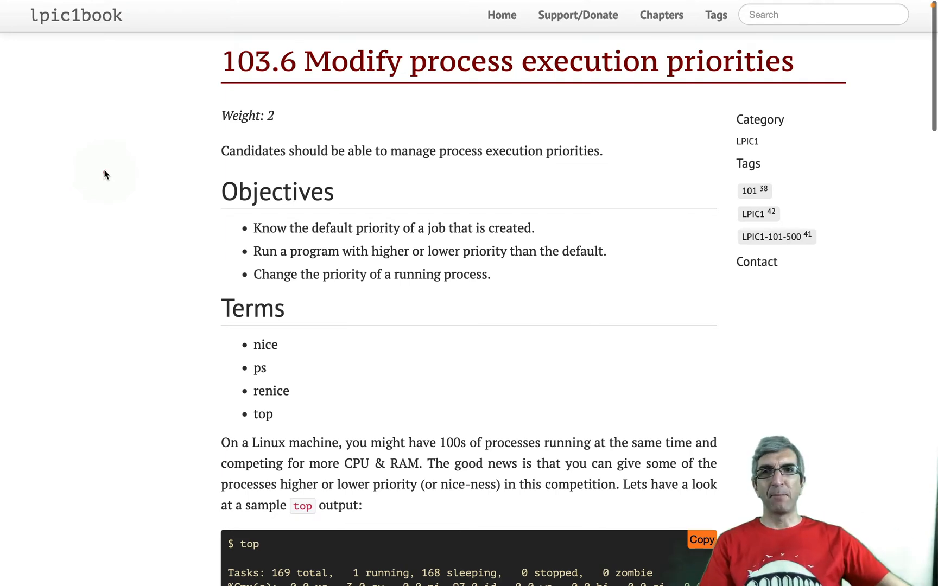
Read the lpic1book 103.6 page's objectives and terms: nice, ps, renice, top.
{"action": "left_click_drag", "start_coordinate": [57, 89], "coordinate": [161, 87]}
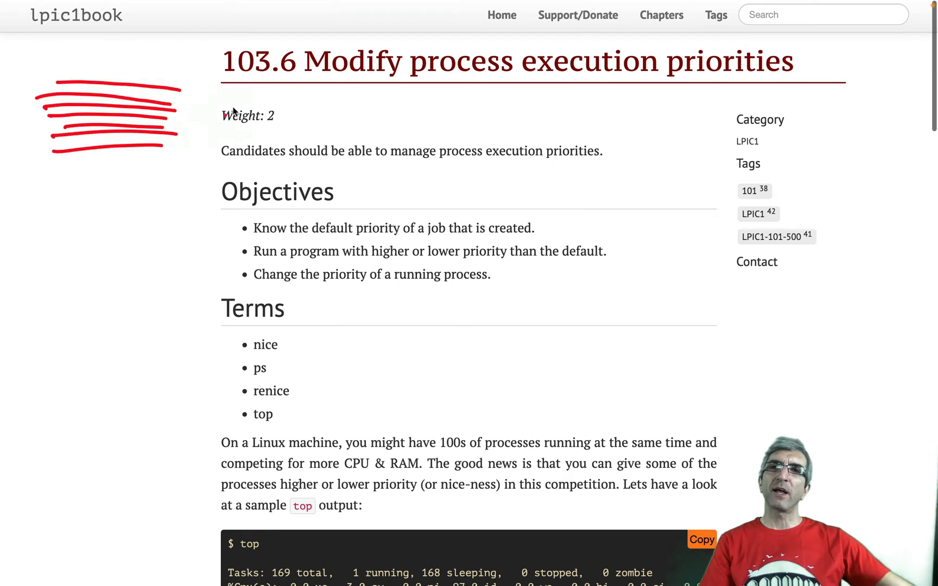
{"action": "mouse_move", "coordinate": [279, 112]}
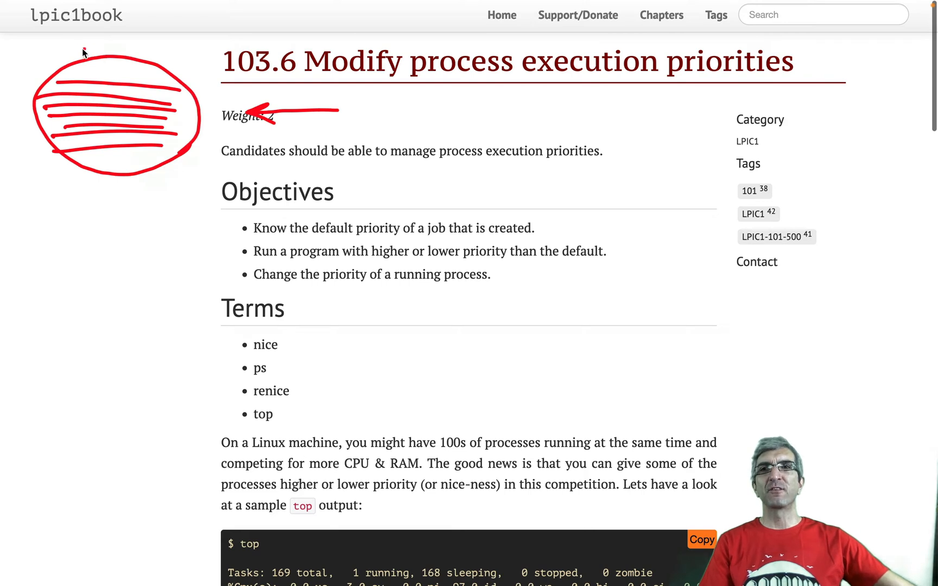
{"action": "mouse_move", "coordinate": [64, 162]}
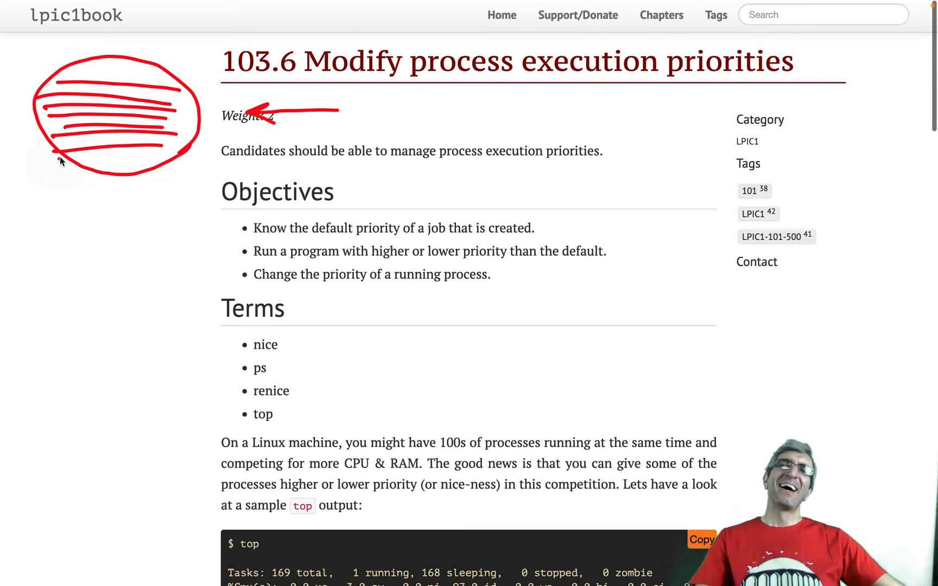
{"action": "mouse_move", "coordinate": [109, 161]}
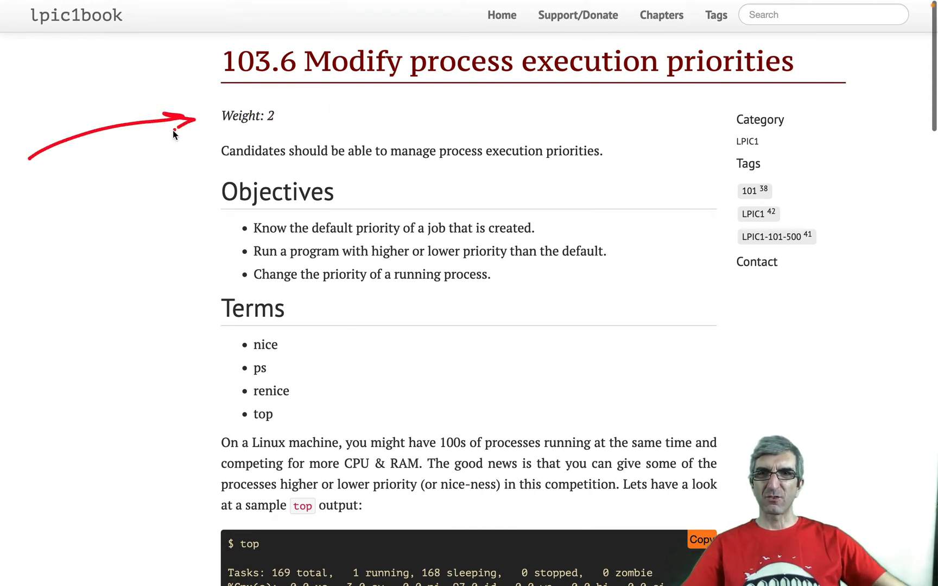
{"action": "mouse_move", "coordinate": [303, 232]}
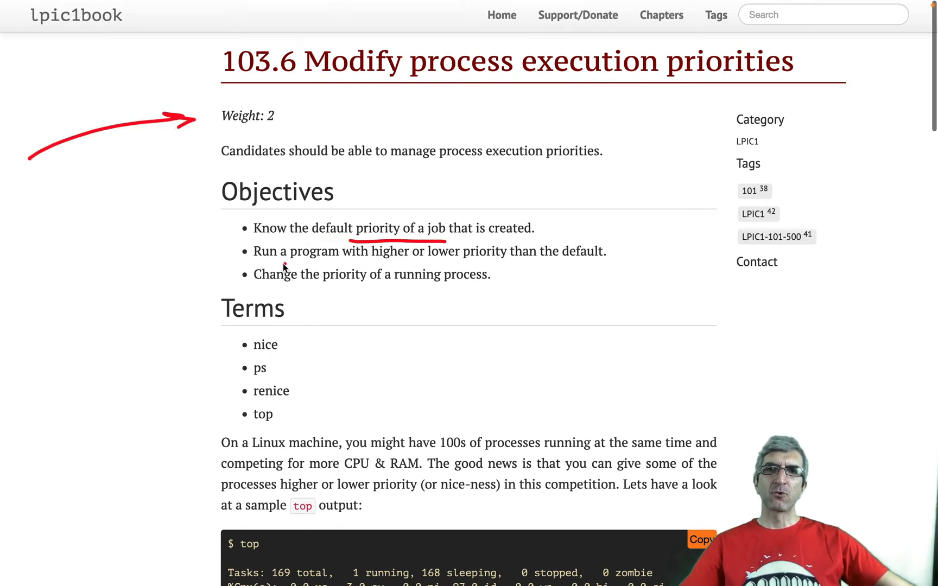
{"action": "left_click_drag", "start_coordinate": [254, 263], "coordinate": [473, 263]}
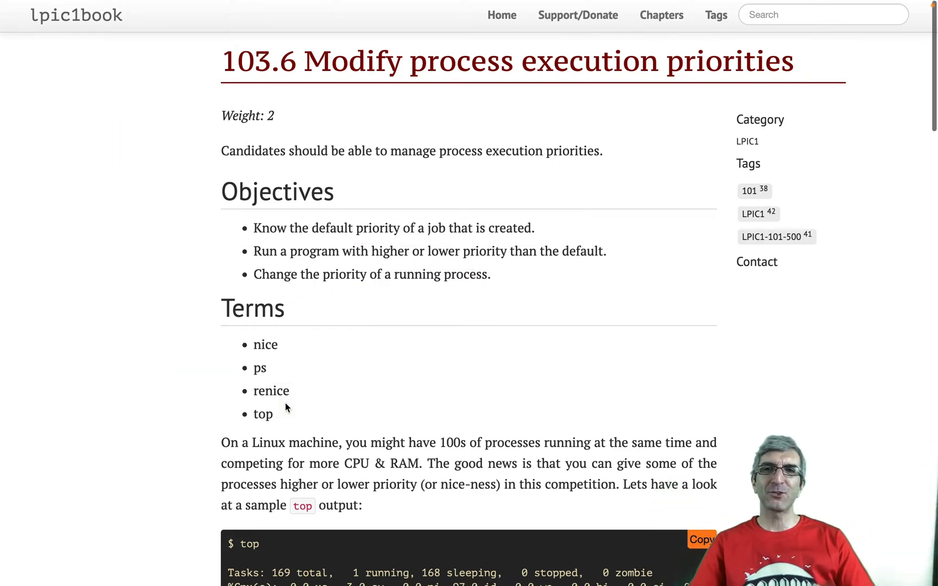
{"action": "mouse_move", "coordinate": [283, 422]}
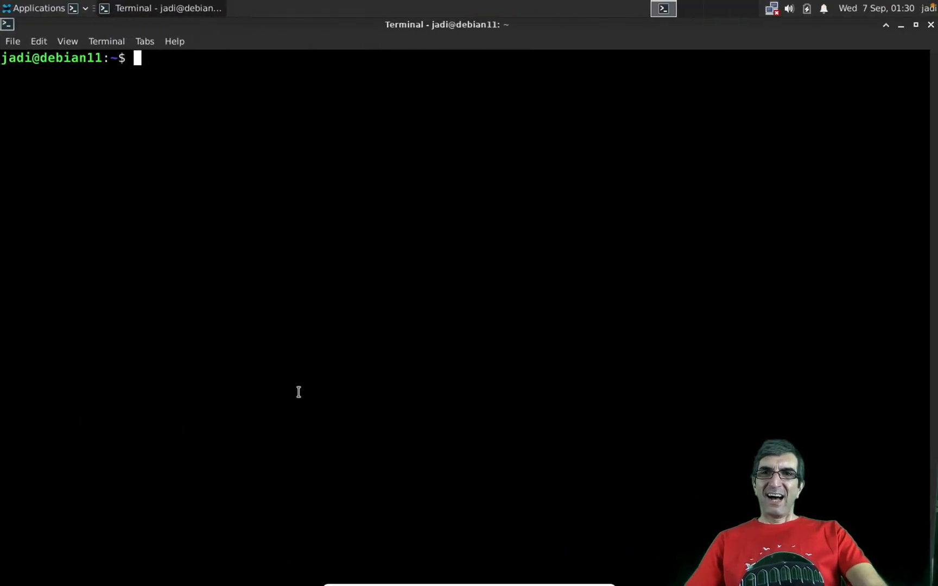
Run top to list processes with their PR and NI priority values.
{"action": "type", "text": "top"}
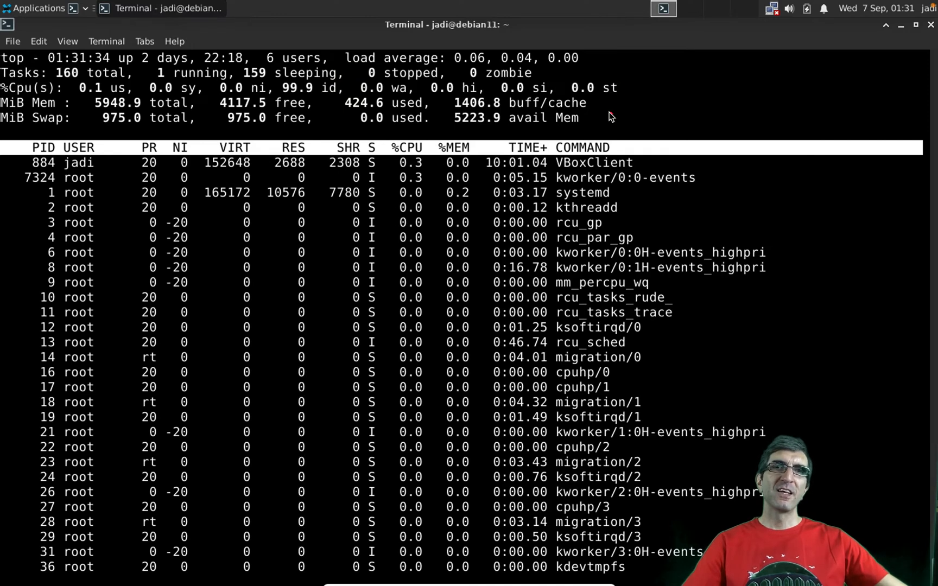
Inspect top's NI column, where top and xfce4-terminal show PR 20, NI 0.
{"action": "left_click_drag", "start_coordinate": [610, 123], "coordinate": [843, 122]}
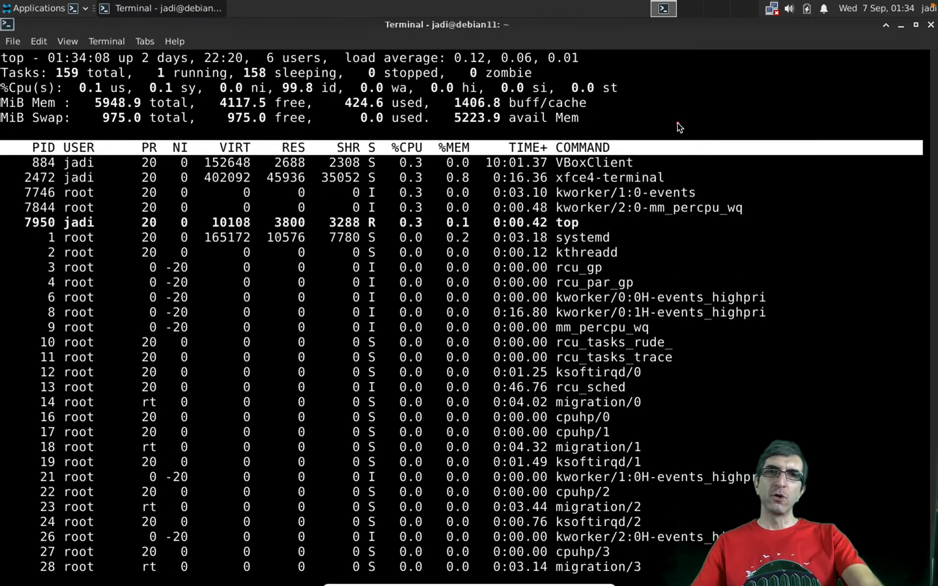
{"action": "mouse_move", "coordinate": [681, 127]}
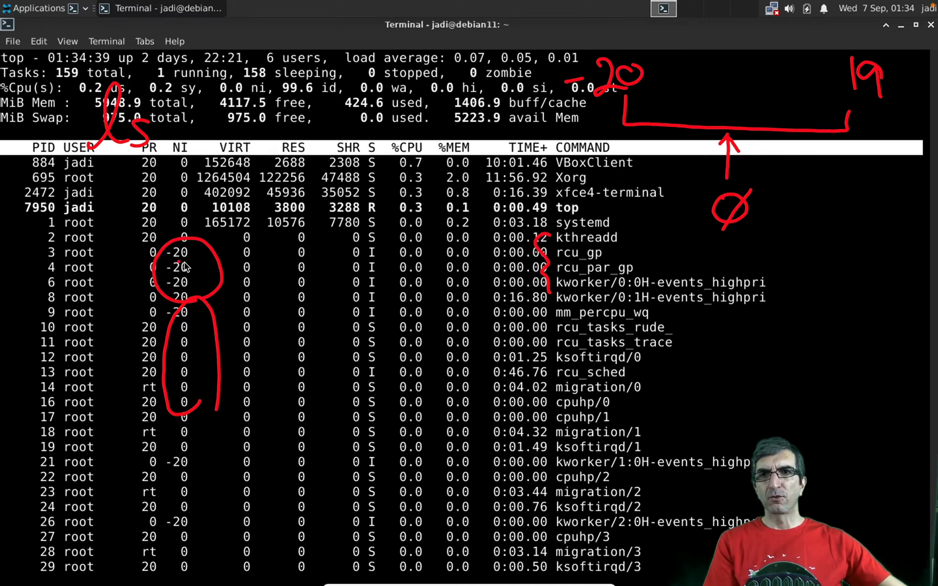
{"action": "mouse_move", "coordinate": [612, 117]}
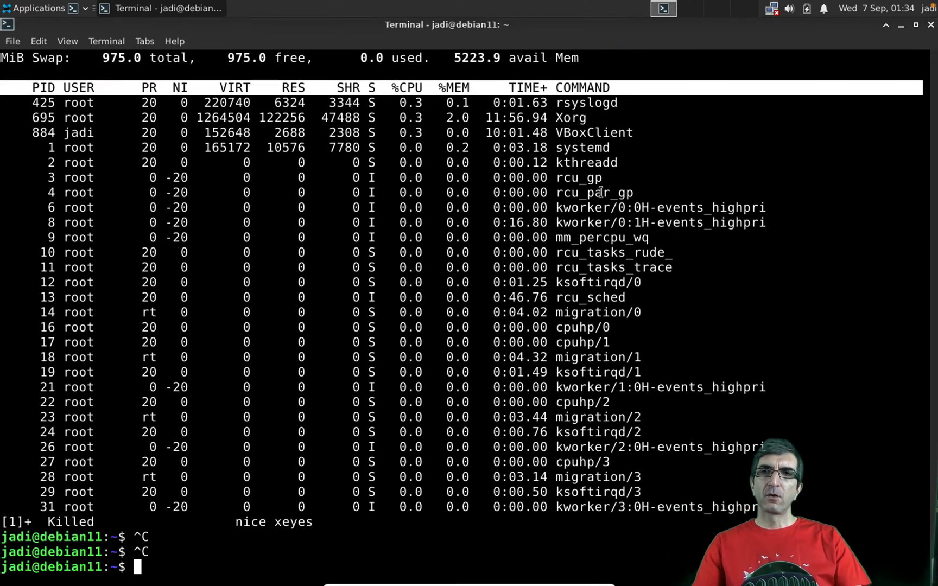
{"action": "type", "text": "nice"}
{"action": "type", "text": "ls"}
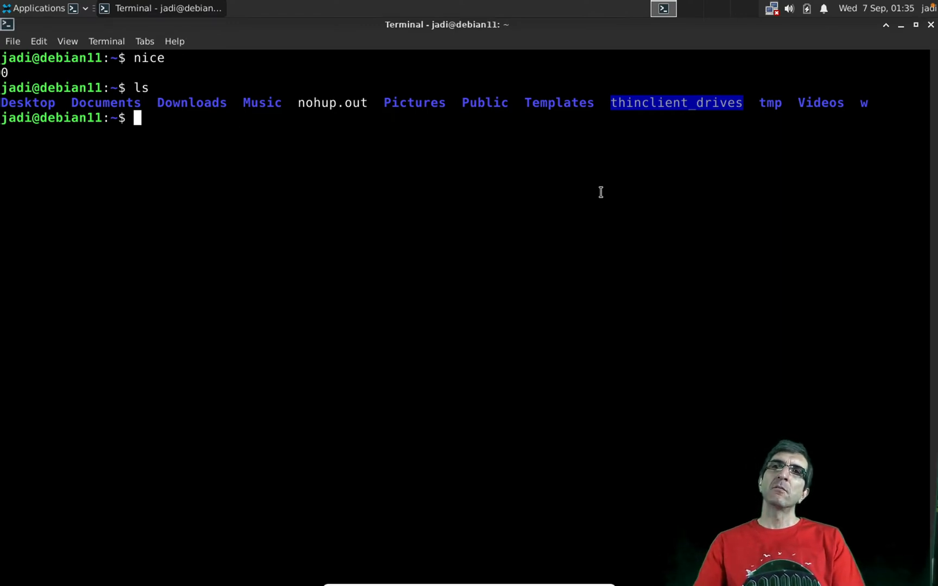
{"action": "type", "text": "nice ls"}
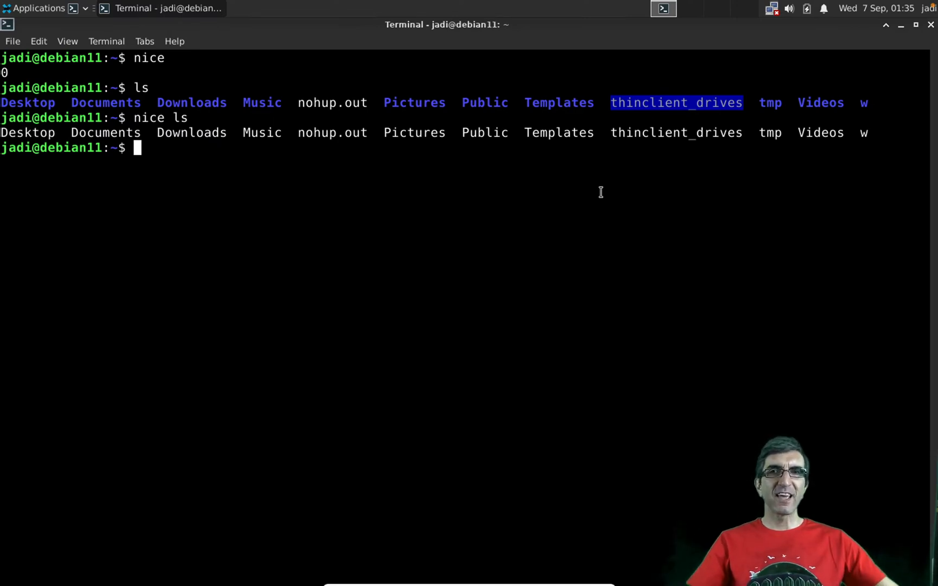
{"action": "type", "text": "nice -n 15 ls"}
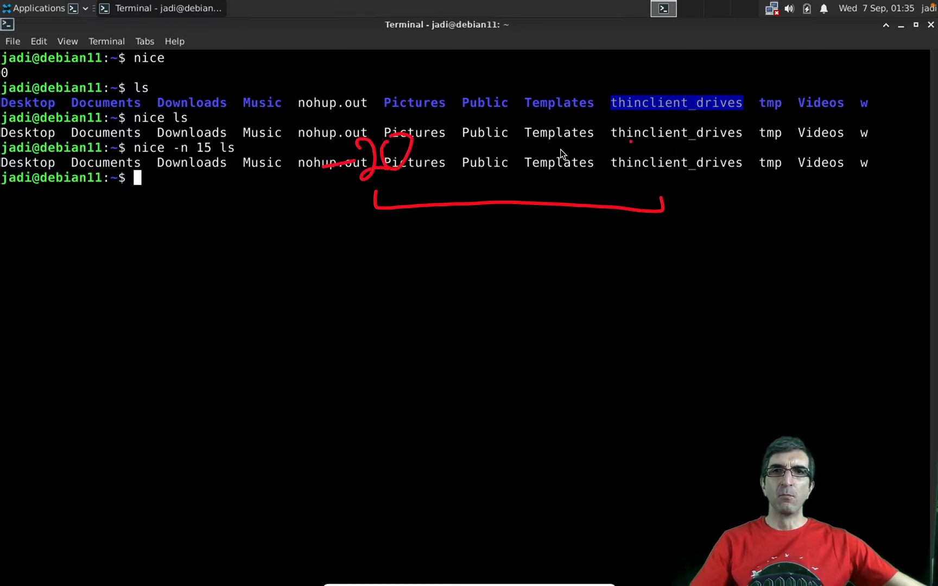
{"action": "mouse_move", "coordinate": [367, 179]}
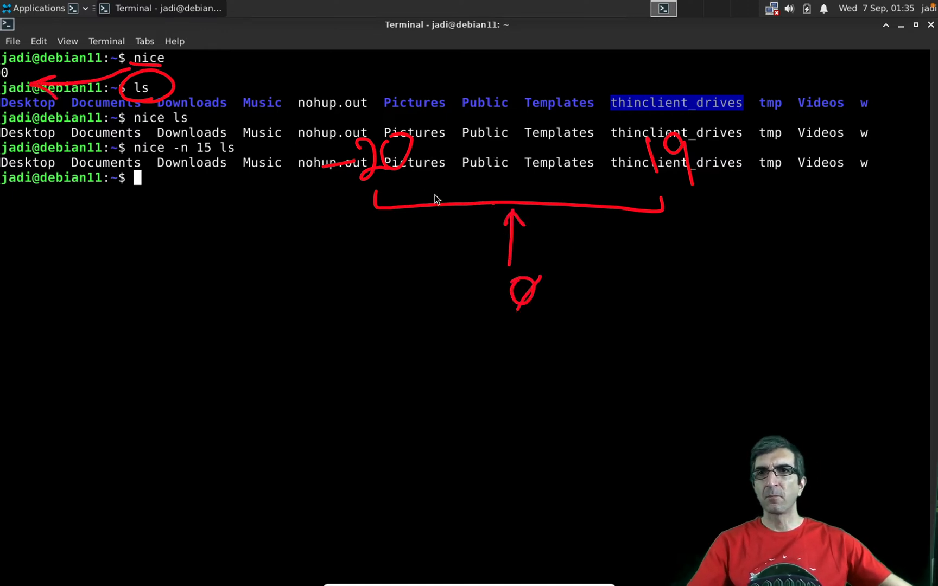
{"action": "mouse_move", "coordinate": [210, 123]}
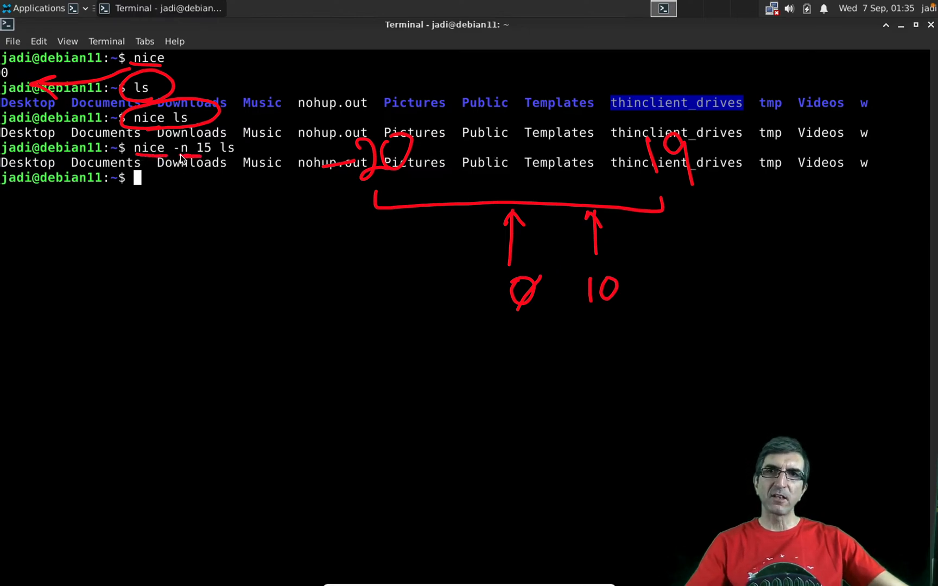
{"action": "mouse_move", "coordinate": [625, 219]}
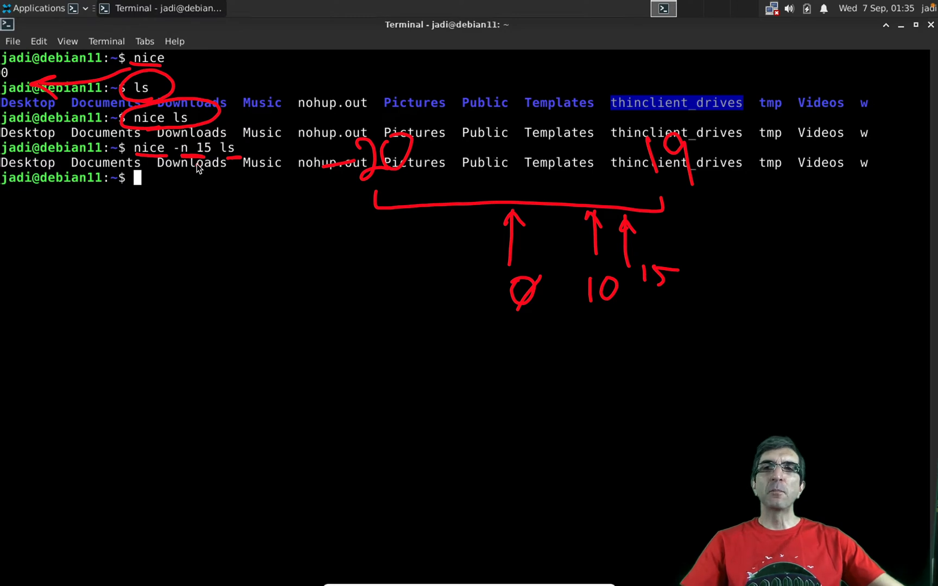
{"action": "mouse_move", "coordinate": [487, 239]}
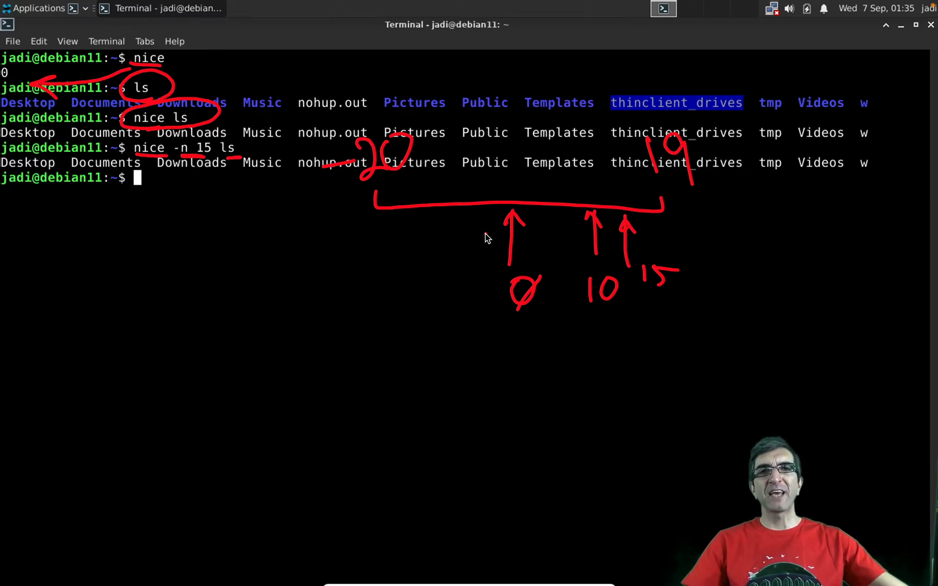
{"action": "mouse_move", "coordinate": [499, 245]}
{"action": "type", "text": "nice"}
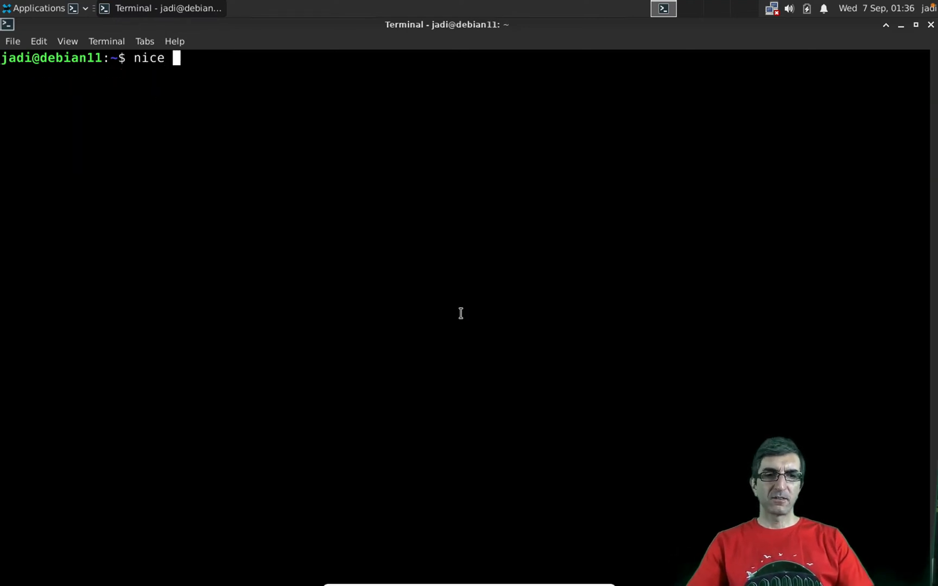
Run nice -n -10 ls without root, getting Permission denied but a home listing.
{"action": "type", "text": "-n"}
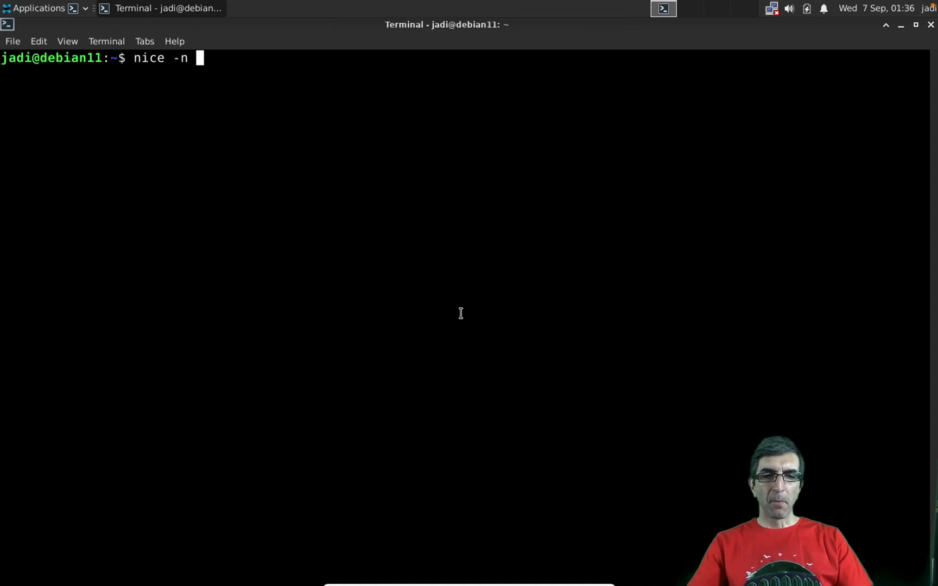
{"action": "type", "text": "-10 ls"}
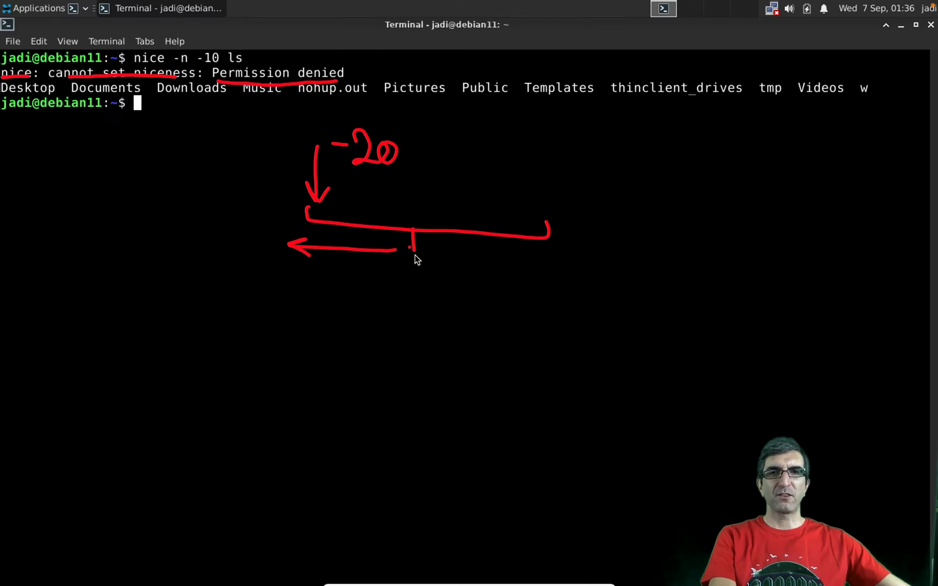
{"action": "left_click_drag", "start_coordinate": [419, 323], "coordinate": [416, 264]}
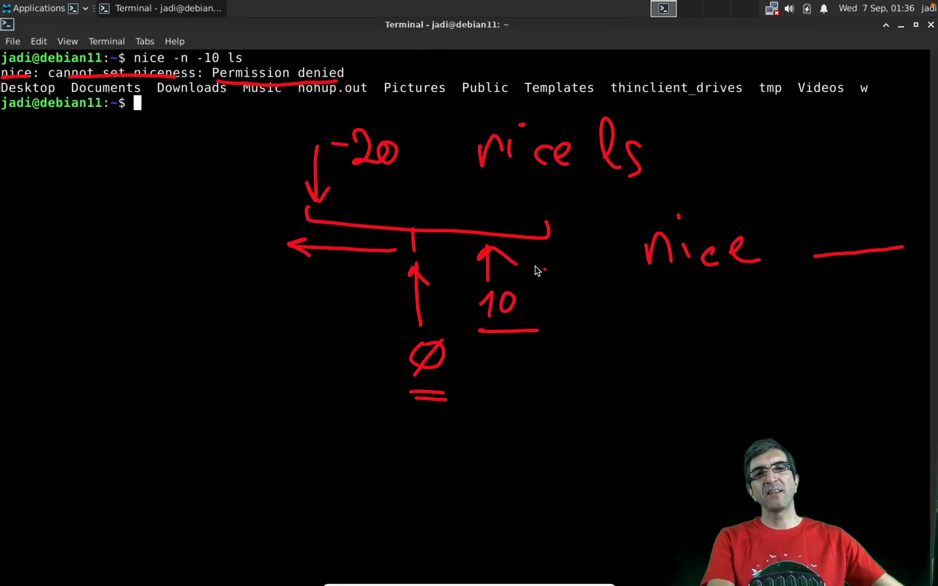
{"action": "mouse_move", "coordinate": [632, 222]}
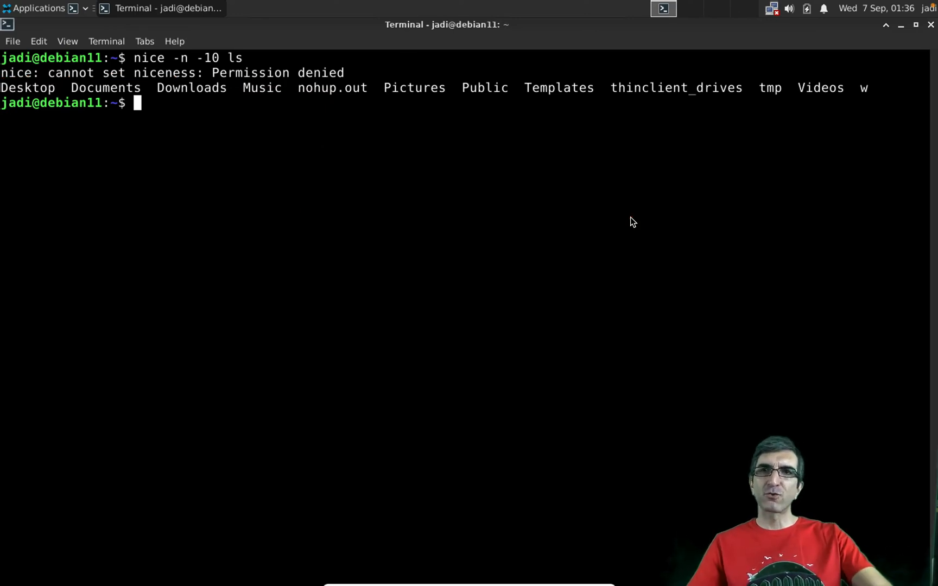
{"action": "mouse_move", "coordinate": [602, 218]}
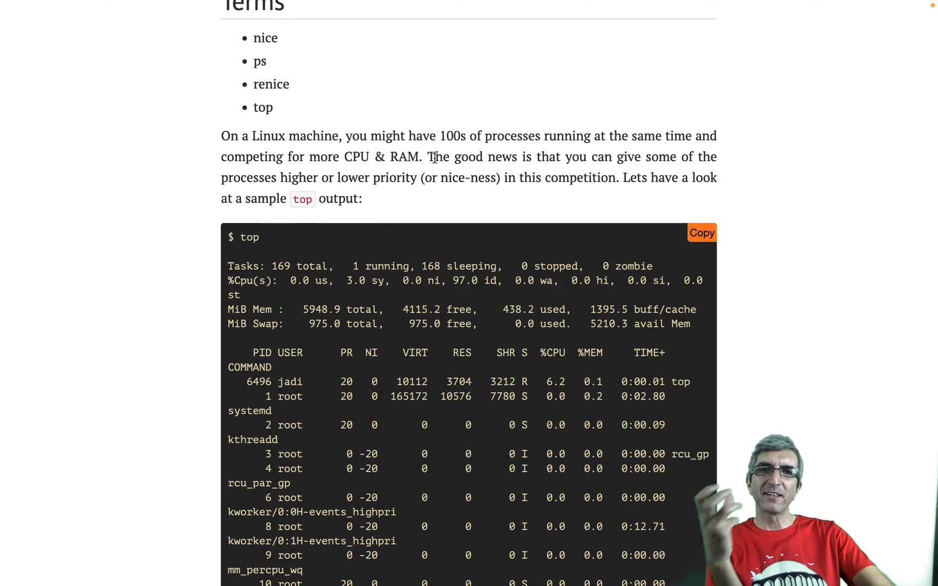
Scroll the LPIC lesson page down to the 'Changing priorities' renice section.
{"action": "scroll", "scroll_direction": "down", "scroll_amount": 3}
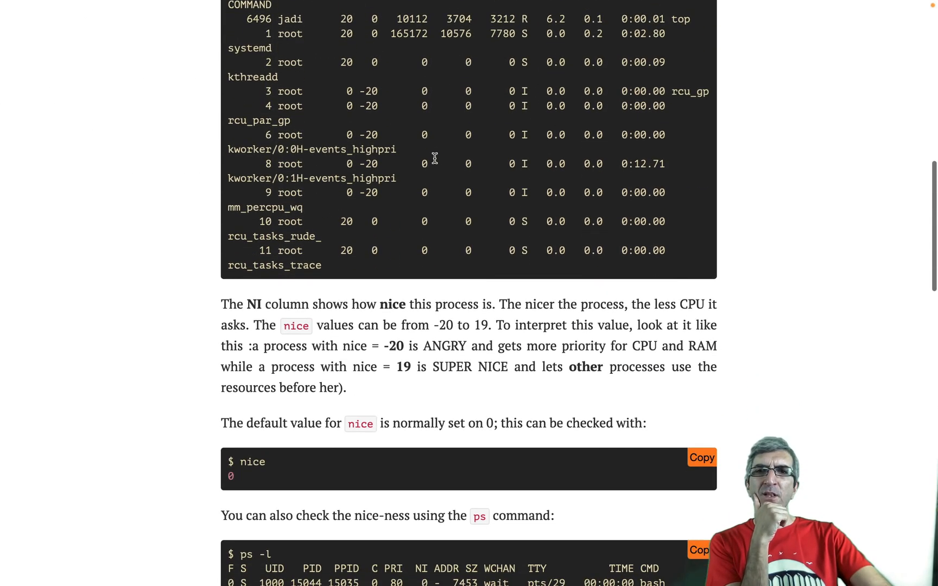
{"action": "scroll", "scroll_direction": "down", "scroll_amount": 3}
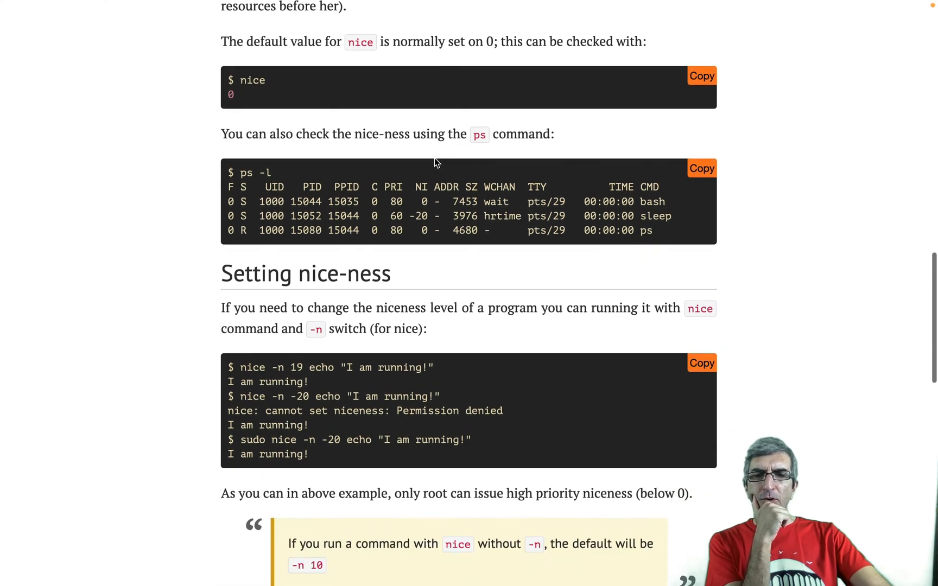
{"action": "scroll", "scroll_direction": "down", "scroll_amount": 3}
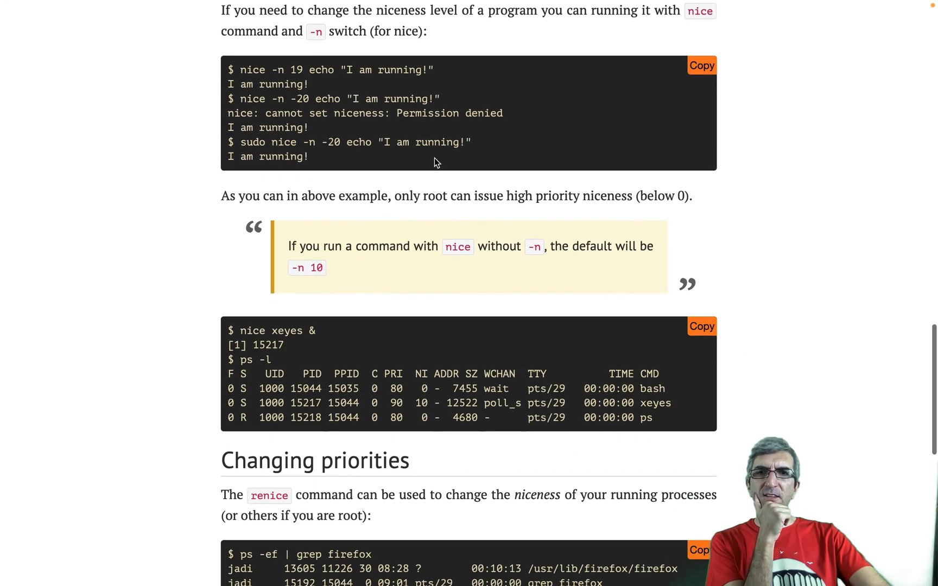
{"action": "scroll", "scroll_direction": "down", "scroll_amount": 3}
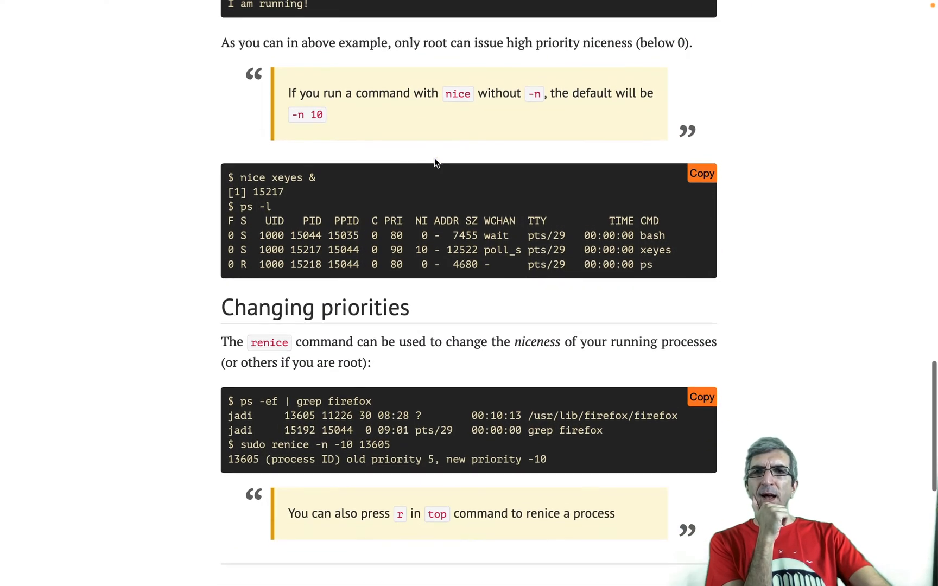
{"action": "scroll", "scroll_direction": "down", "scroll_amount": 3}
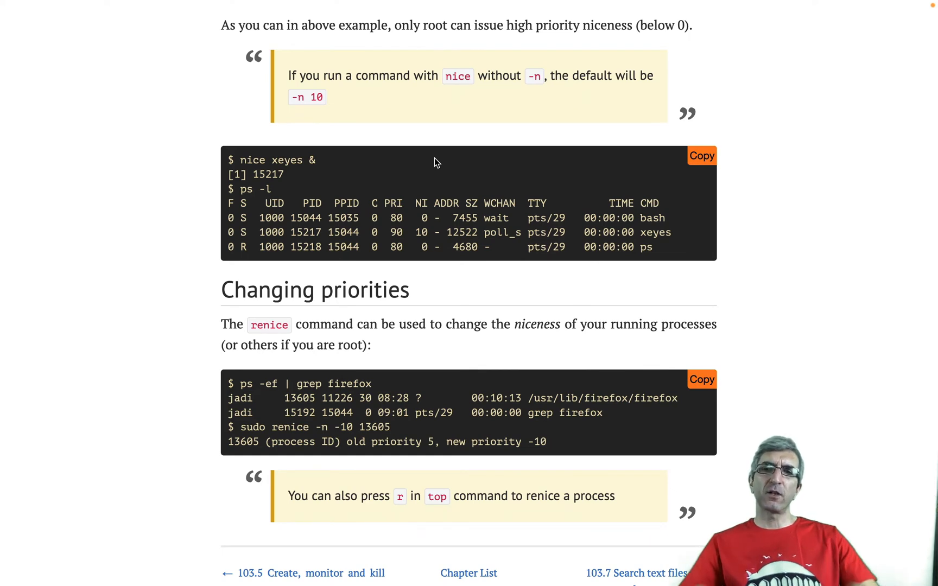
{"action": "mouse_move", "coordinate": [324, 126]}
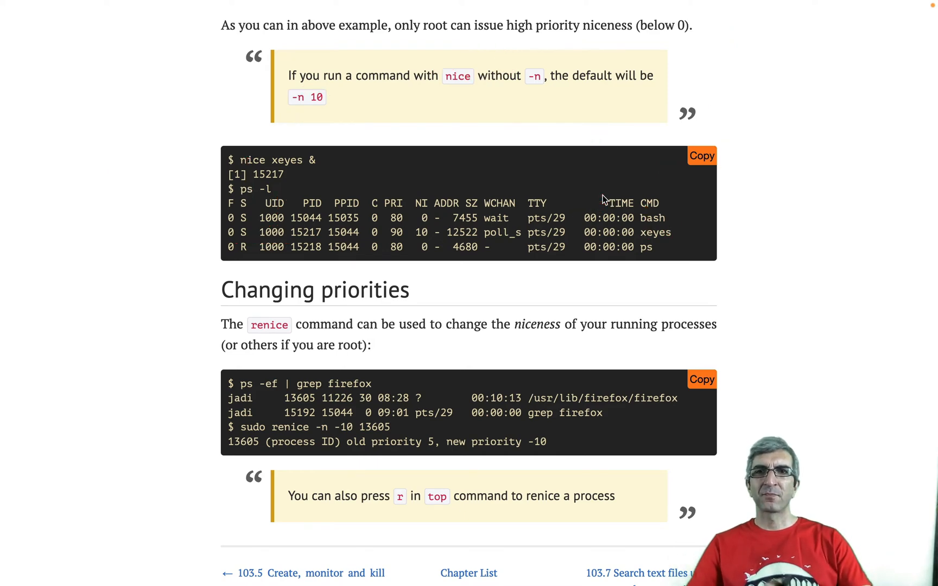
{"action": "scroll", "scroll_direction": "down", "scroll_amount": 3}
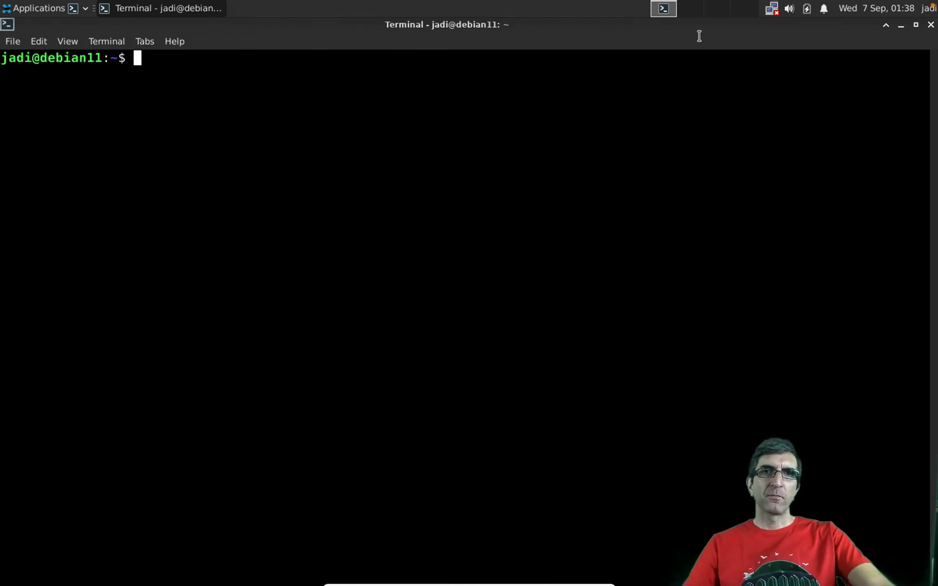
{"action": "mouse_move", "coordinate": [689, 30]}
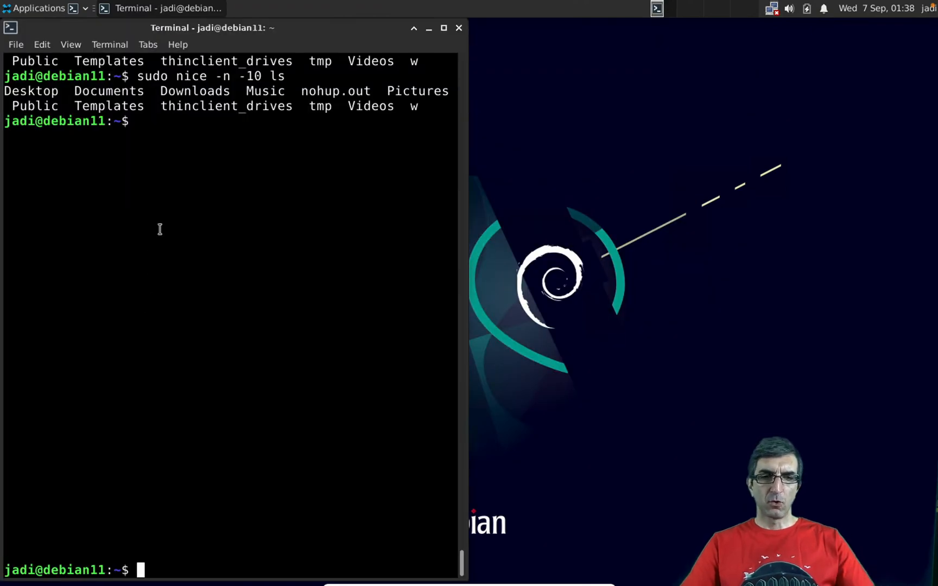
Start 'nice xeyes &' in the background and view it in top at PR 30, NI 10.
{"action": "type", "text": "nice"}
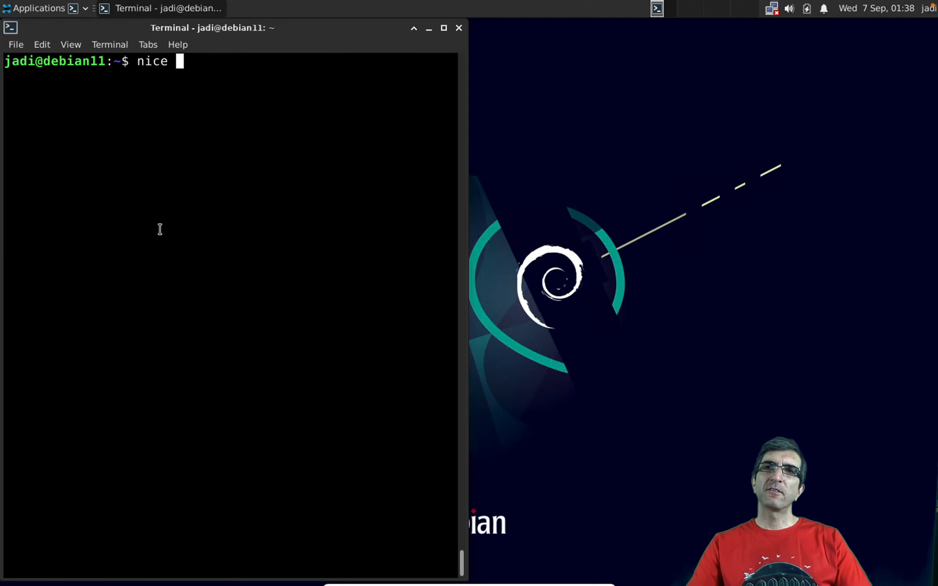
{"action": "type", "text": "xeyes &"}
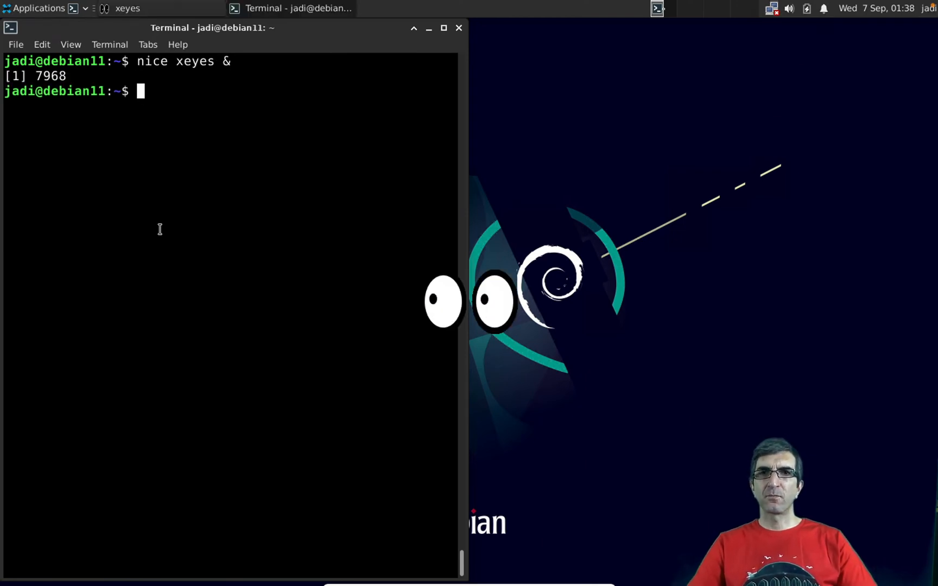
{"action": "mouse_move", "coordinate": [396, 305]}
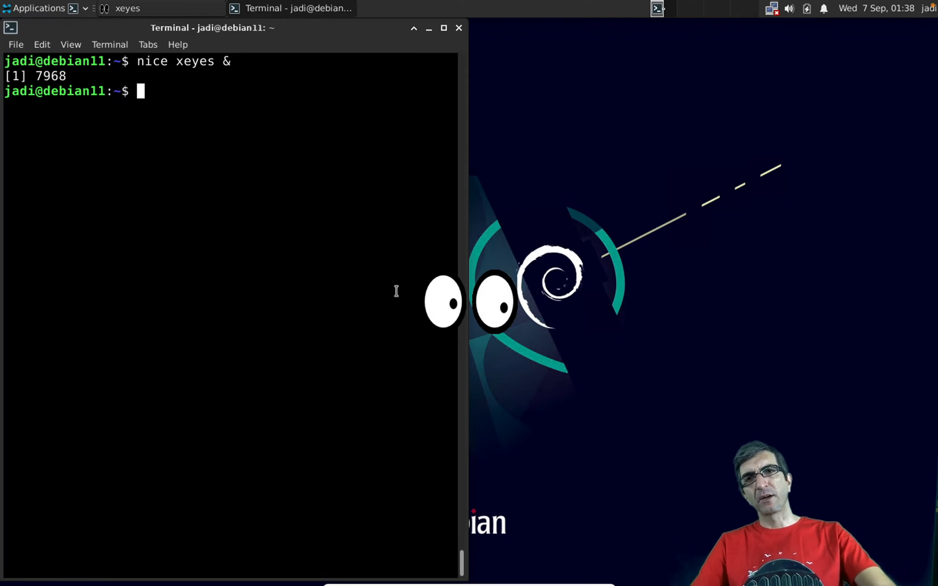
{"action": "type", "text": "top"}
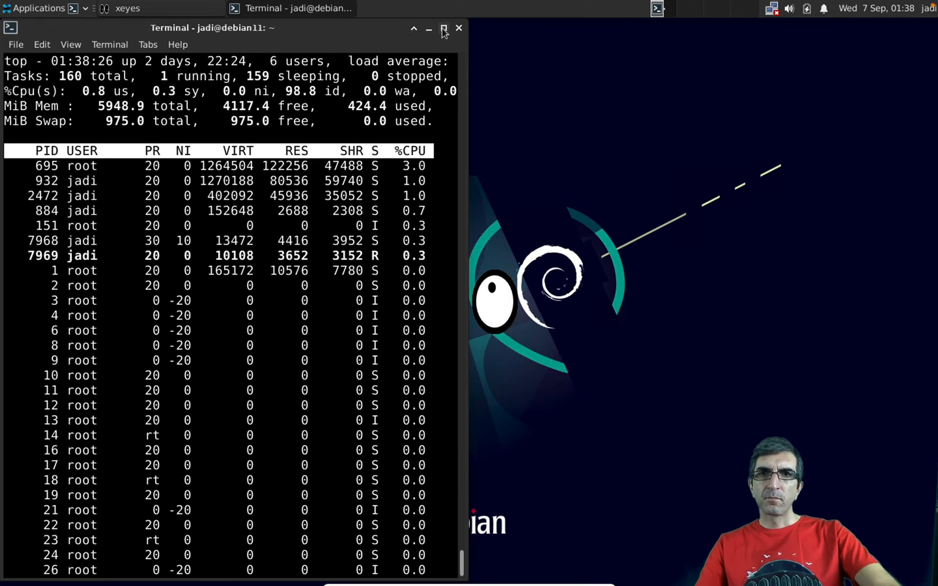
Maximize the terminal window and quit top.
{"action": "left_click", "coordinate": [444, 27]}
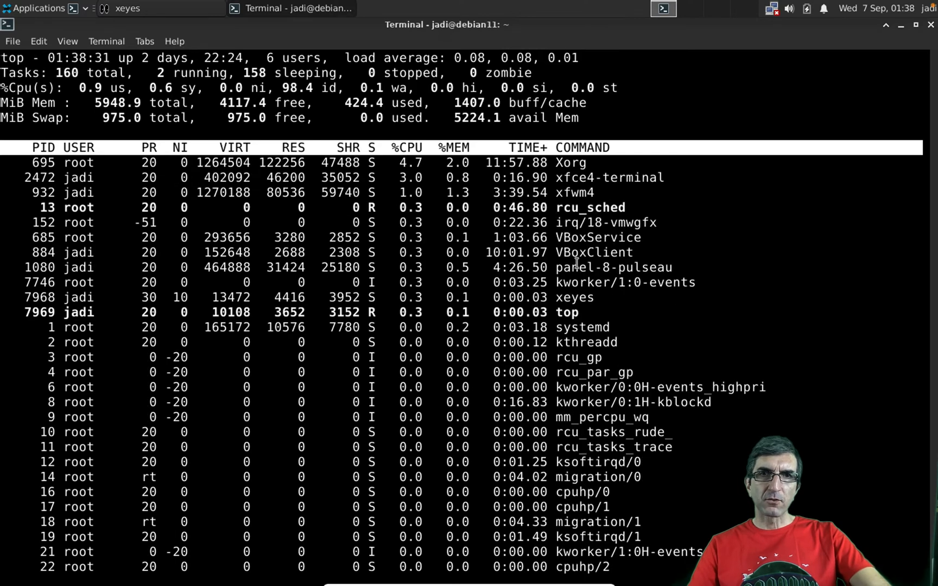
{"action": "mouse_move", "coordinate": [579, 297]}
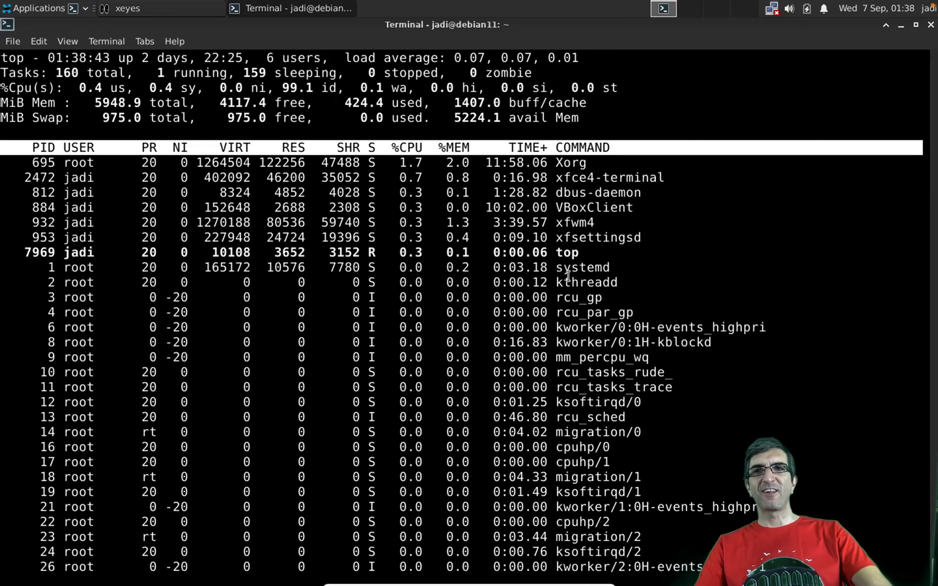
{"action": "key", "text": "q"}
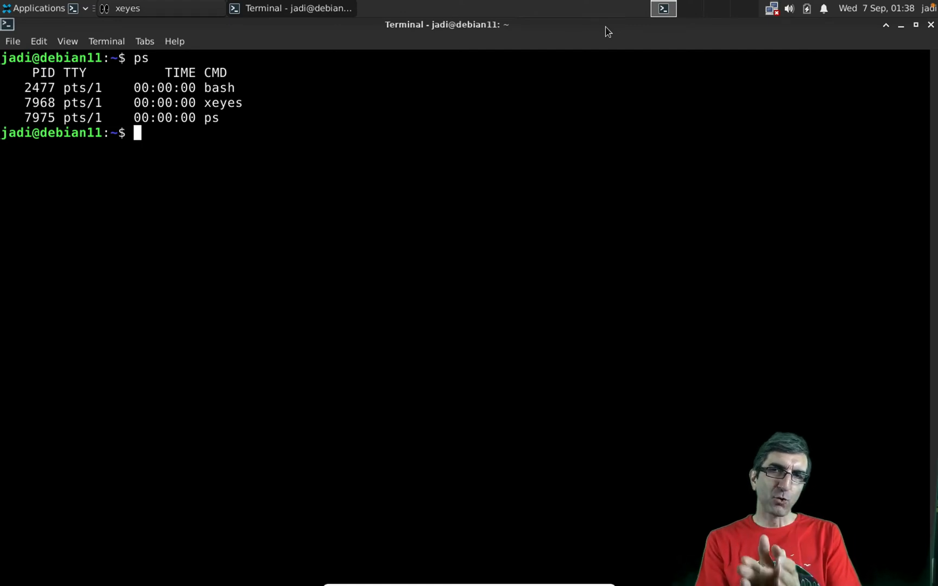
List processes with ps -l, showing xeyes at PRI 90, NI 10, then rerun ps.
{"action": "type", "text": "ps -l"}
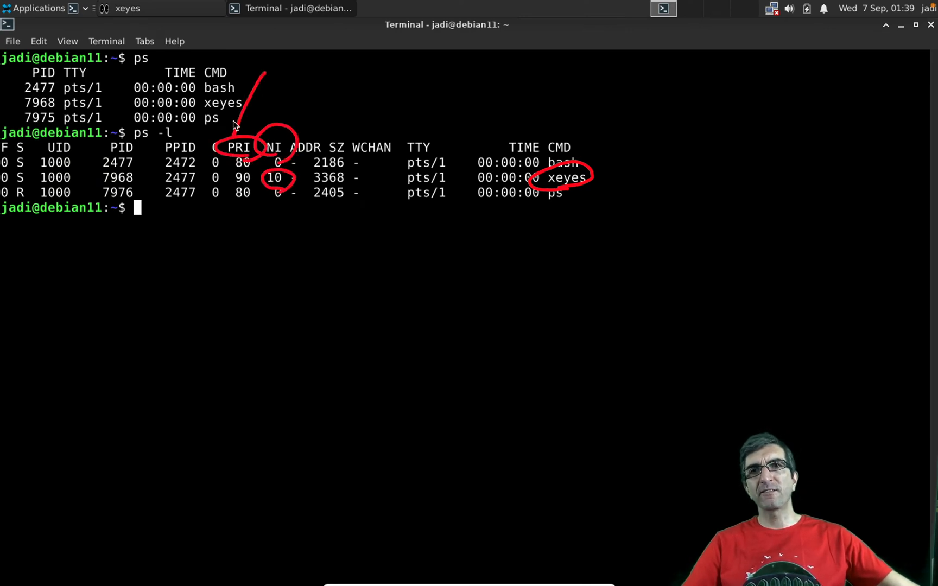
{"action": "mouse_move", "coordinate": [244, 119]}
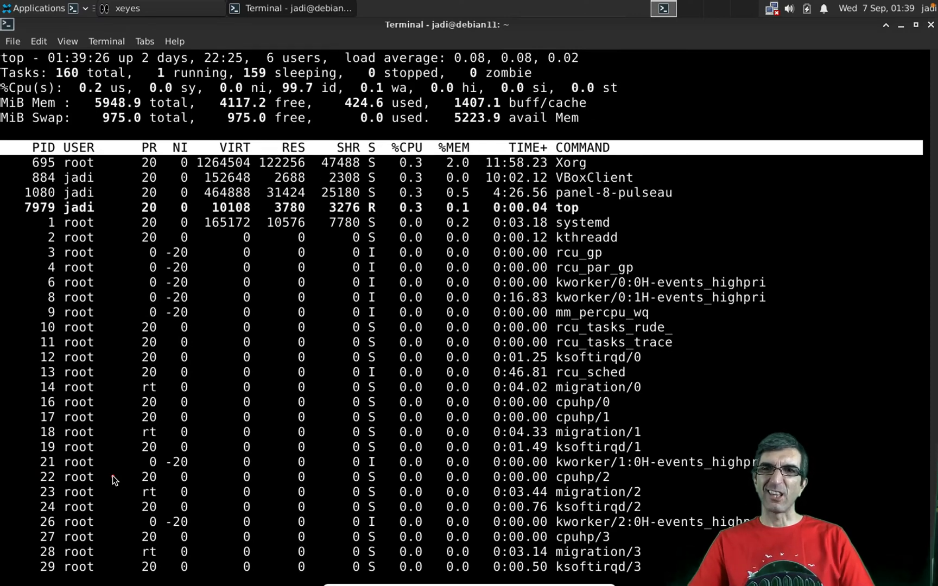
{"action": "key", "text": "q"}
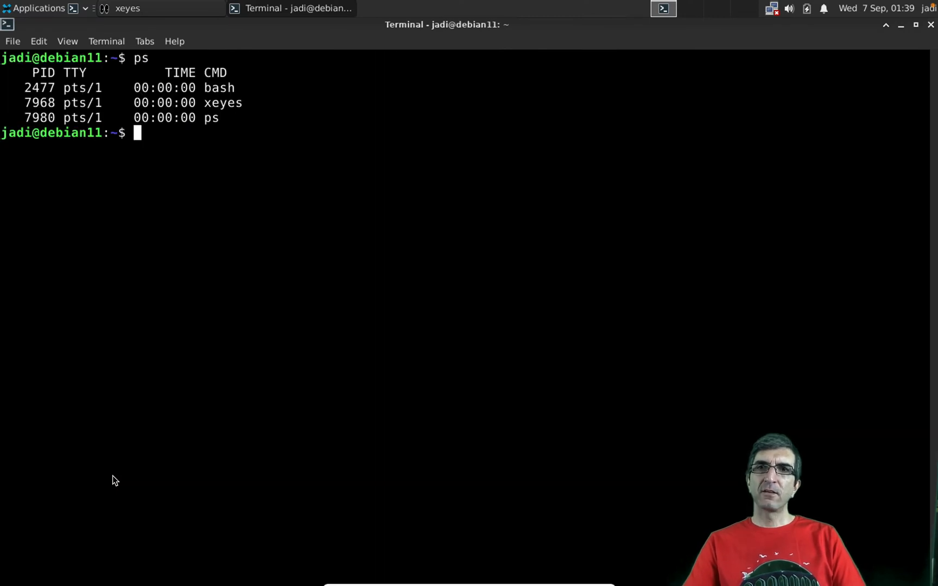
{"action": "type", "text": "ps -l"}
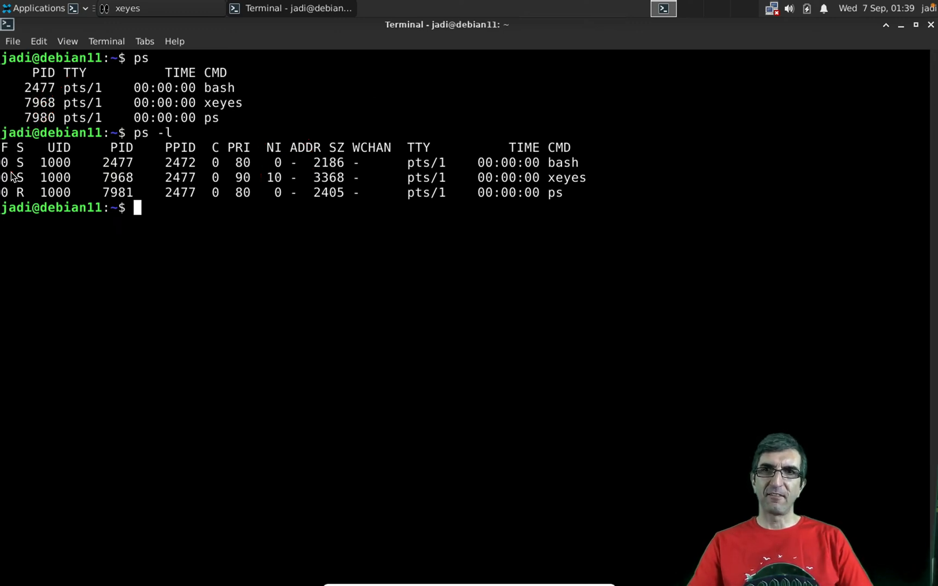
{"action": "type", "text": "ps"}
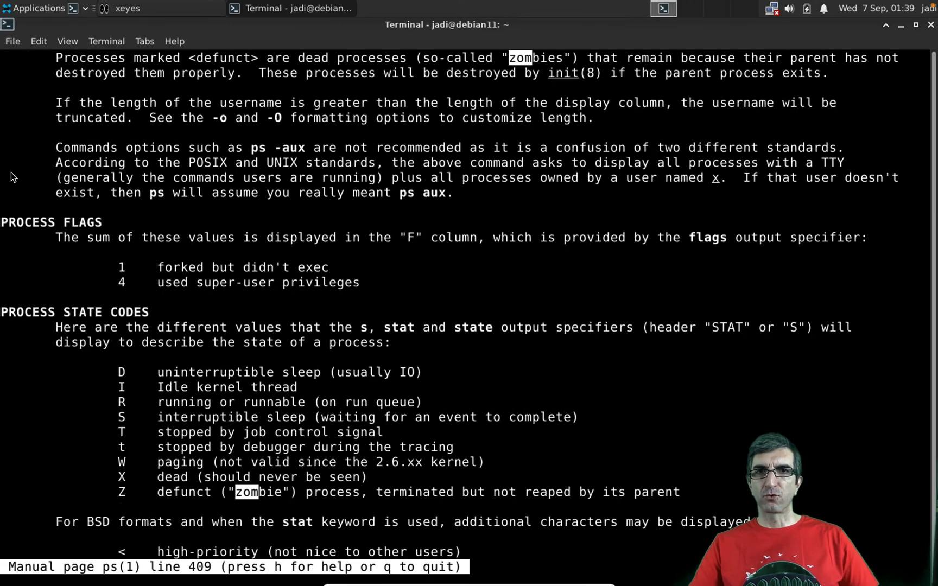
Scroll the ps man page through the process state codes and BSD state characters.
{"action": "scroll", "scroll_direction": "down", "scroll_amount": 3}
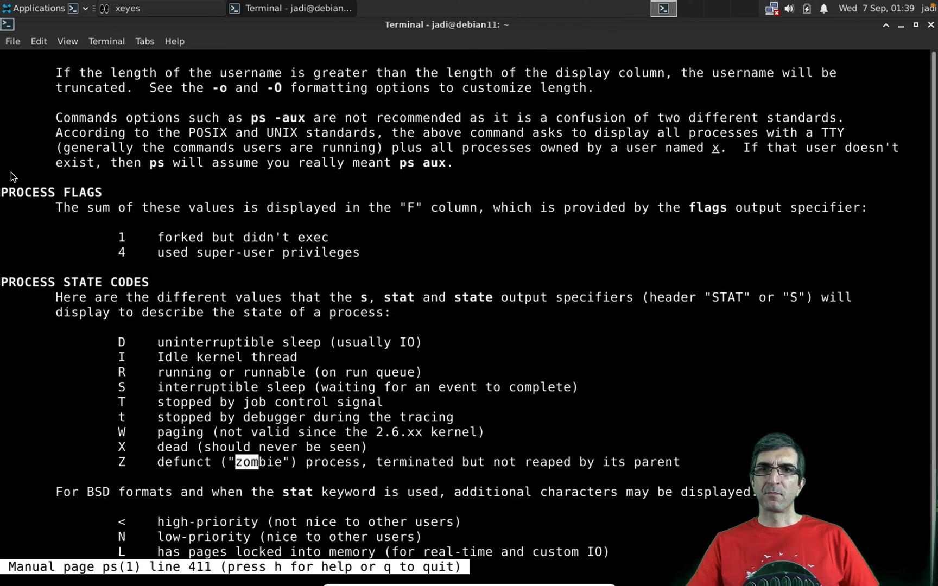
{"action": "scroll", "scroll_direction": "down", "scroll_amount": 3}
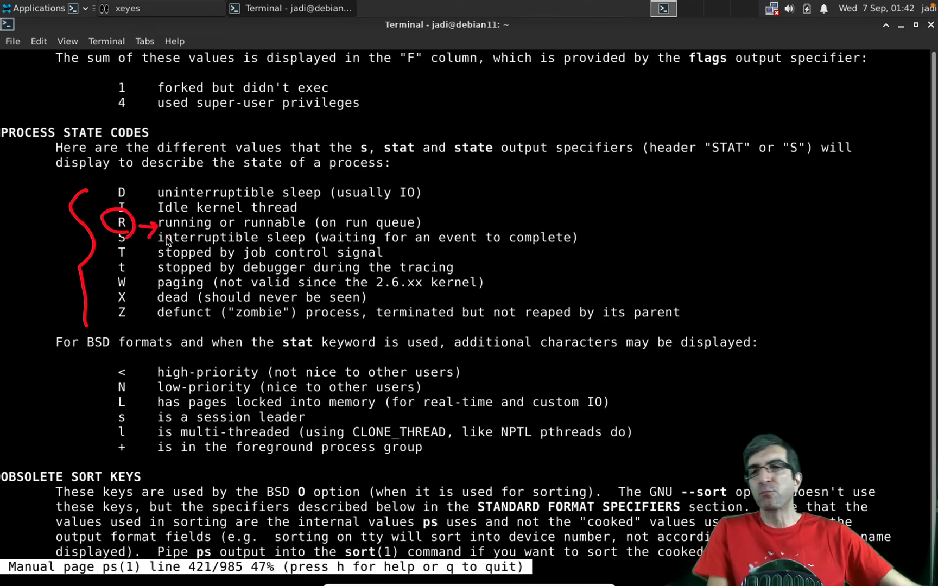
{"action": "mouse_move", "coordinate": [139, 245]}
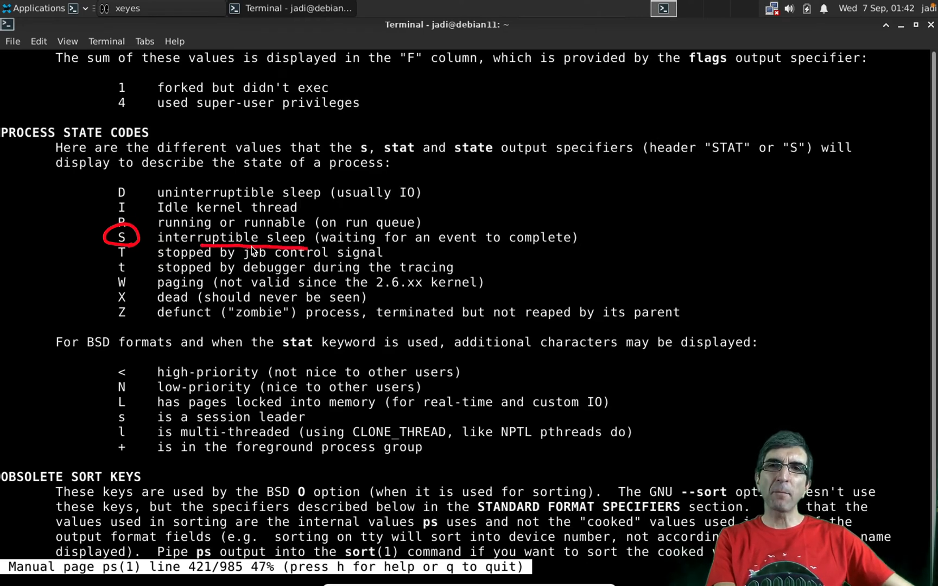
{"action": "mouse_move", "coordinate": [529, 247]}
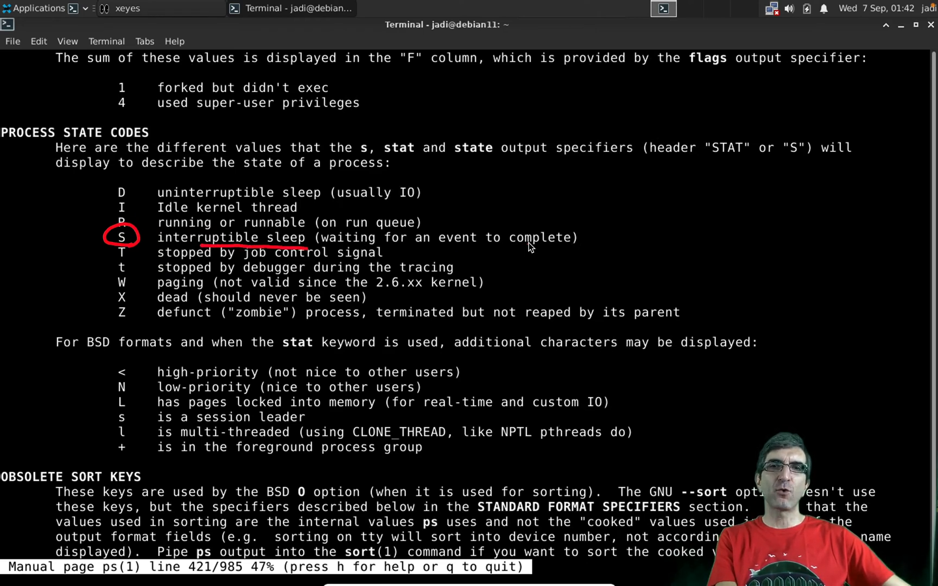
{"action": "left_click_drag", "start_coordinate": [526, 180], "coordinate": [562, 150]}
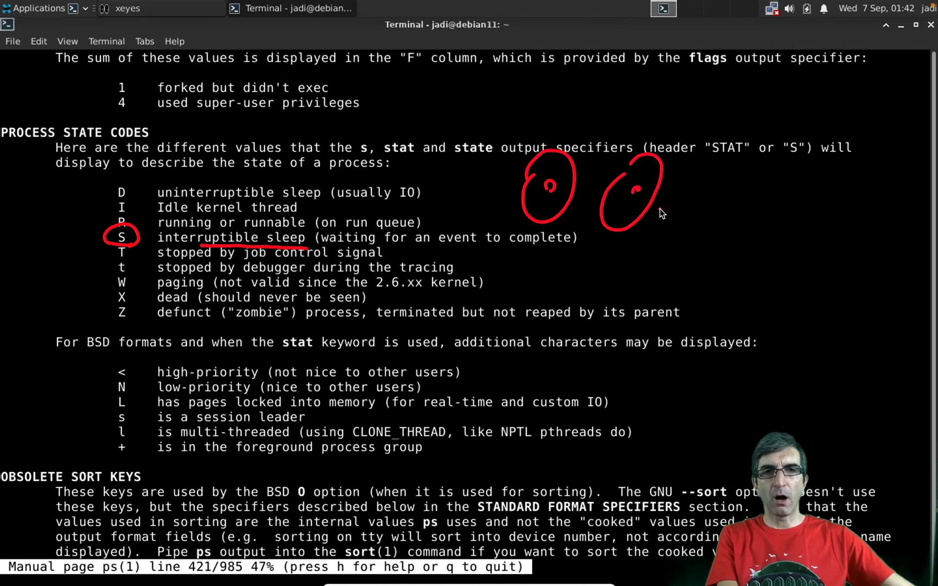
{"action": "mouse_move", "coordinate": [653, 213]}
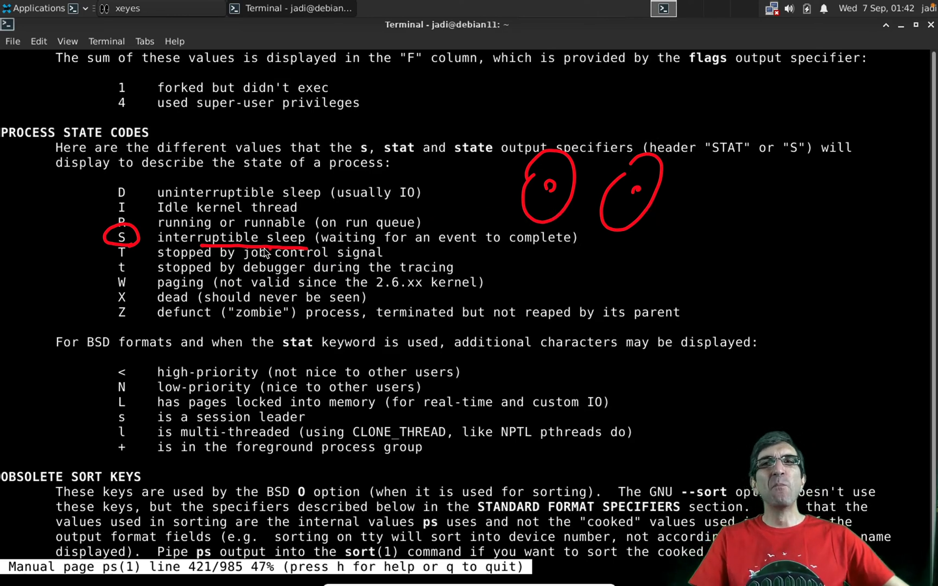
{"action": "mouse_move", "coordinate": [134, 246]}
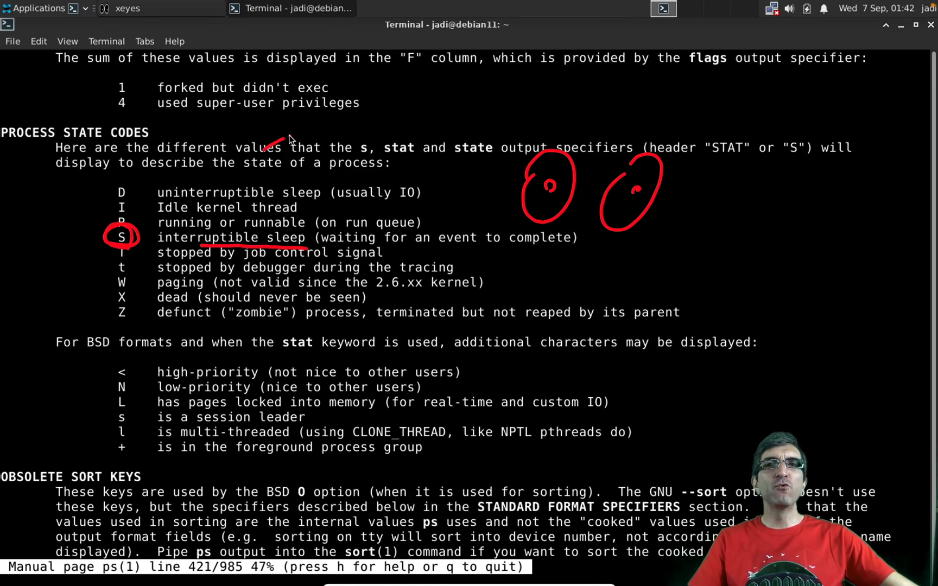
{"action": "mouse_move", "coordinate": [389, 208]}
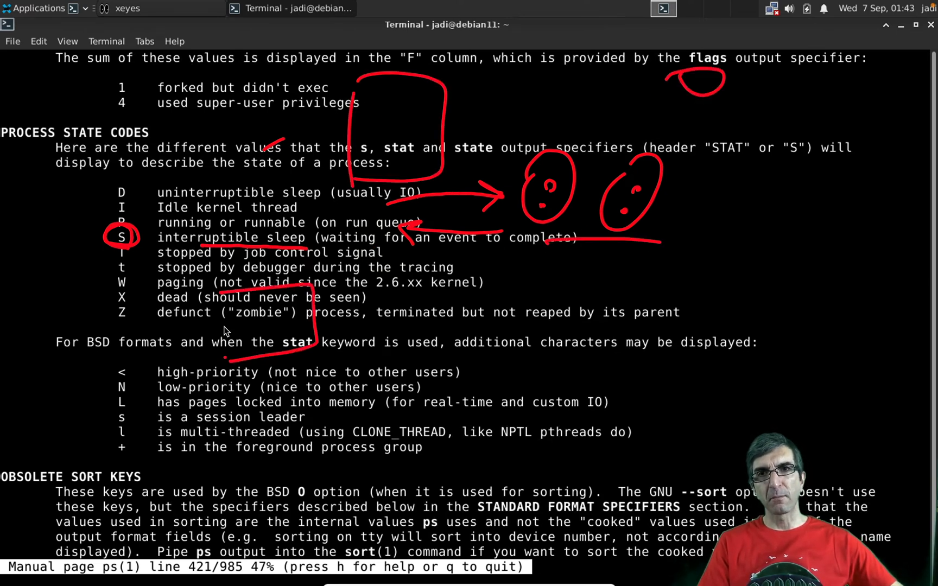
{"action": "mouse_move", "coordinate": [332, 309]}
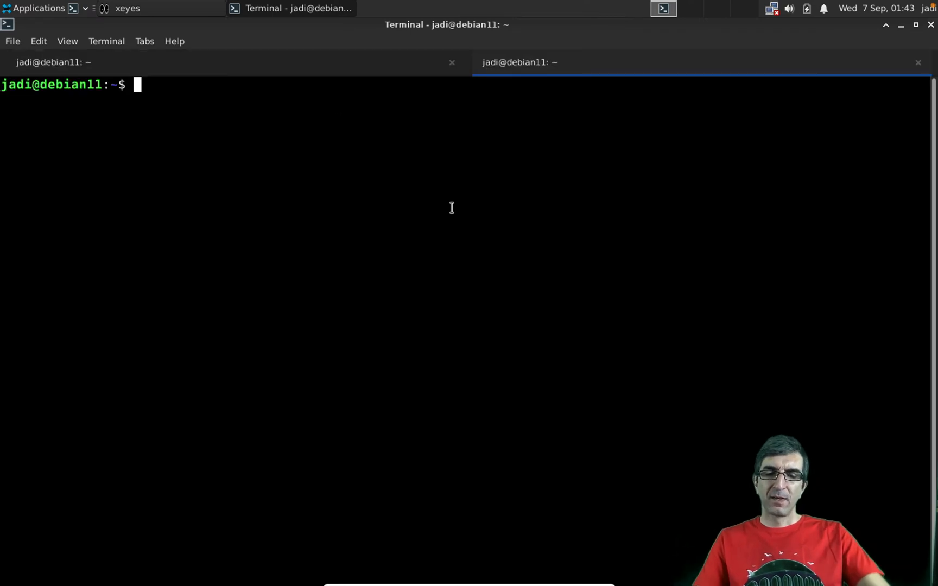
Launch xeyes in the background as PID 8011 and check its S state with ps -l.
{"action": "type", "text": "e"}
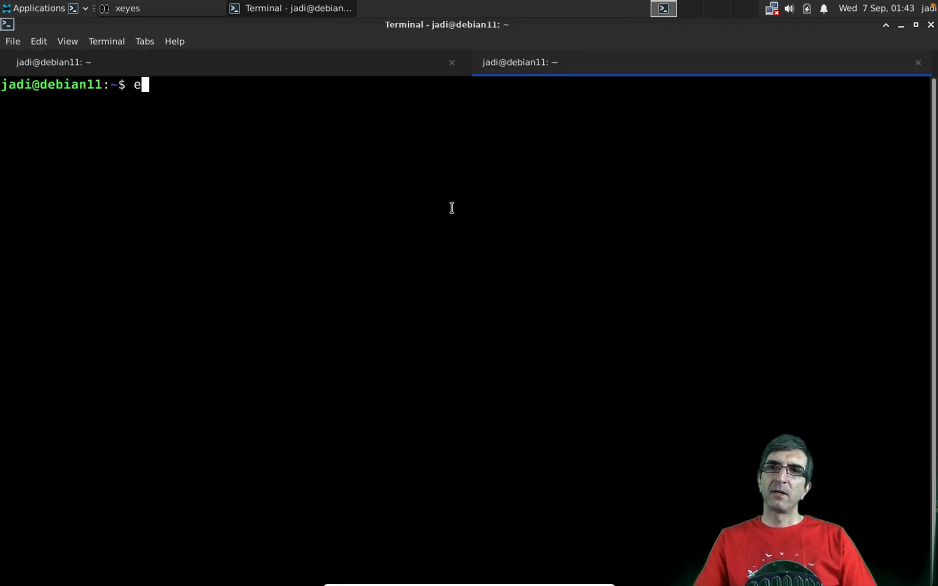
{"action": "type", "text": "xeyd"}
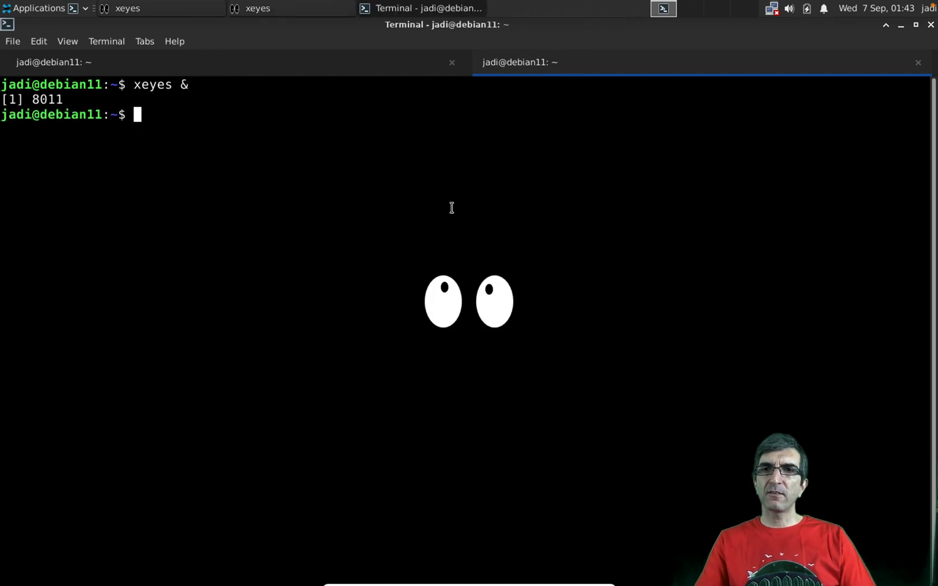
{"action": "type", "text": "ps -l"}
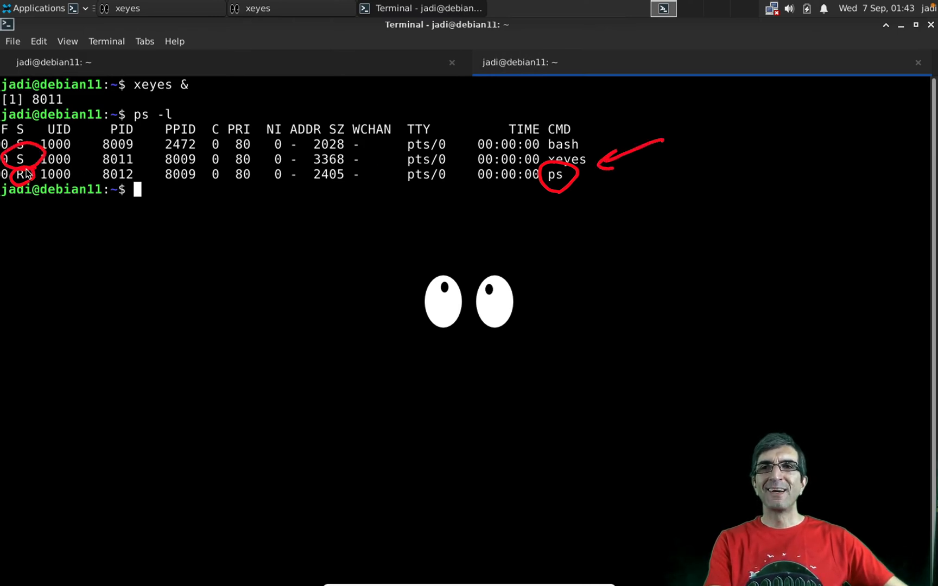
{"action": "mouse_move", "coordinate": [449, 251]}
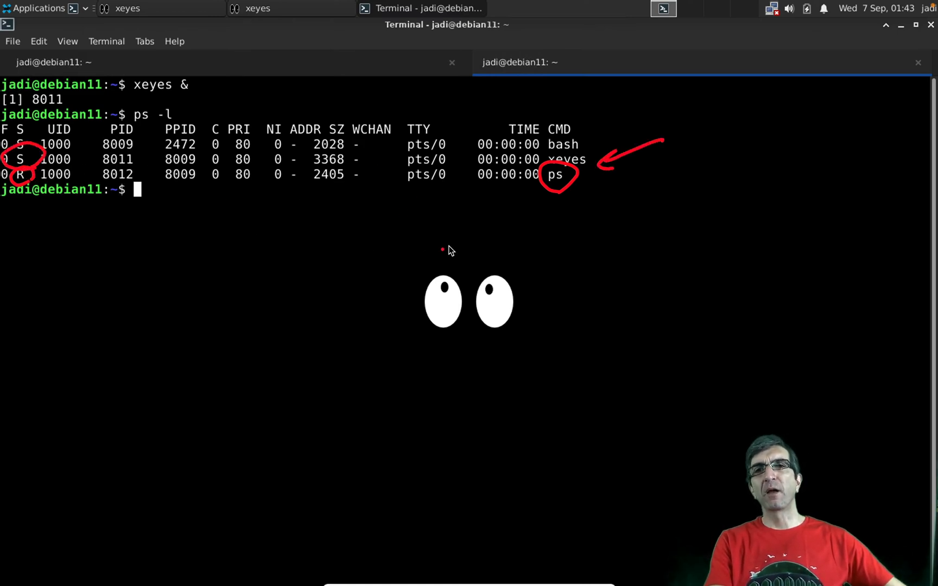
{"action": "mouse_move", "coordinate": [460, 256]}
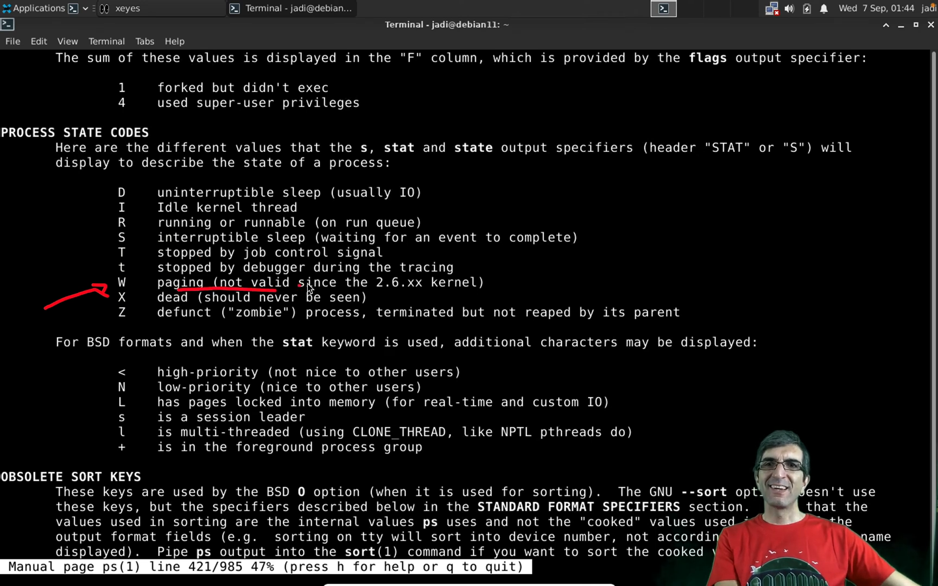
Mark the W paging and X dead entries in the ps process state codes list.
{"action": "left_click_drag", "start_coordinate": [334, 180], "coordinate": [517, 206]}
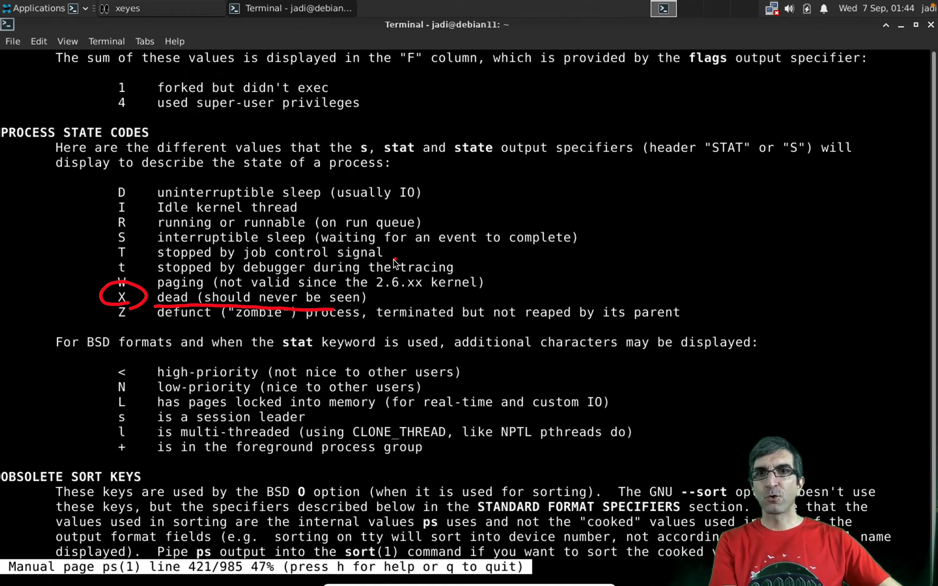
{"action": "mouse_move", "coordinate": [351, 295]}
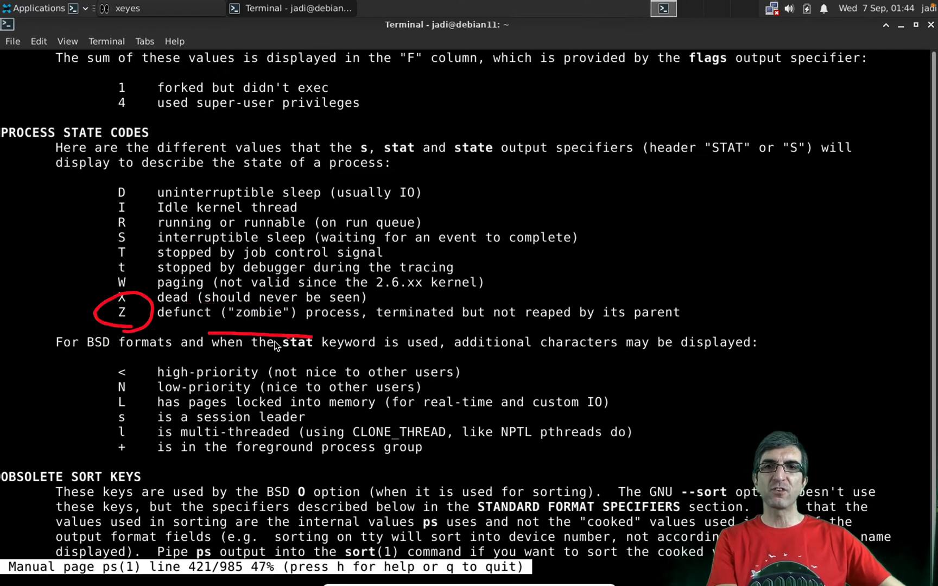
{"action": "mouse_move", "coordinate": [550, 117]}
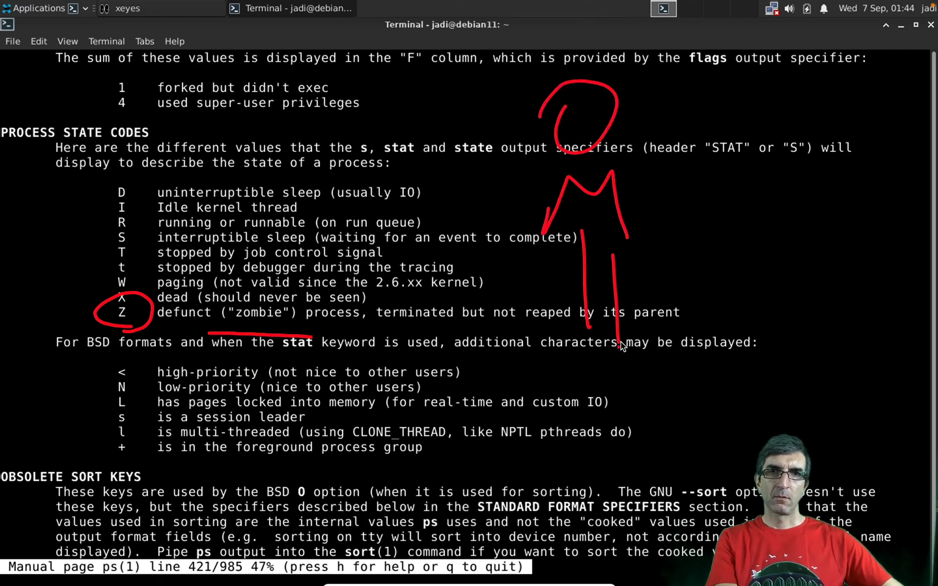
{"action": "mouse_move", "coordinate": [620, 221]}
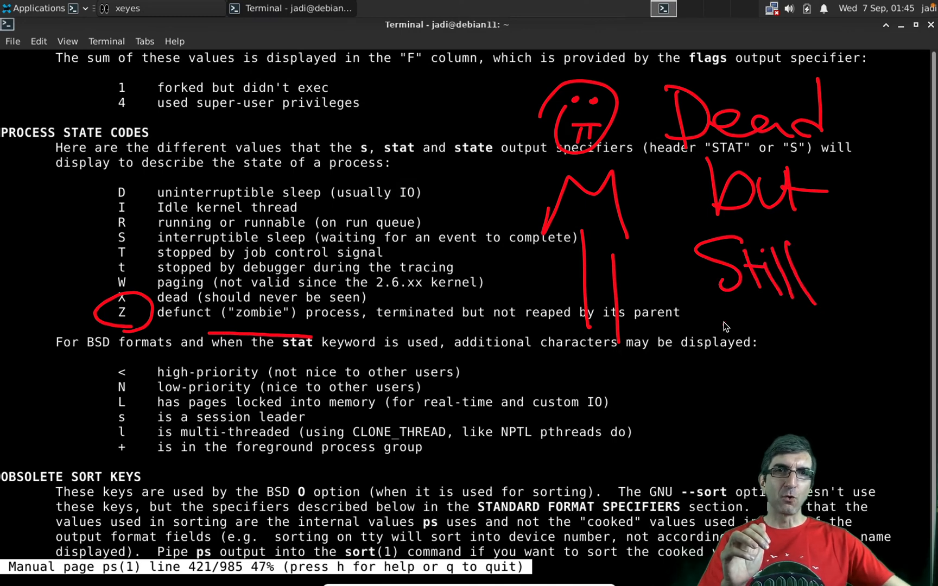
Highlight and annotate the Z zombie state in the ps process state codes.
{"action": "left_click_drag", "start_coordinate": [717, 335], "coordinate": [891, 359]}
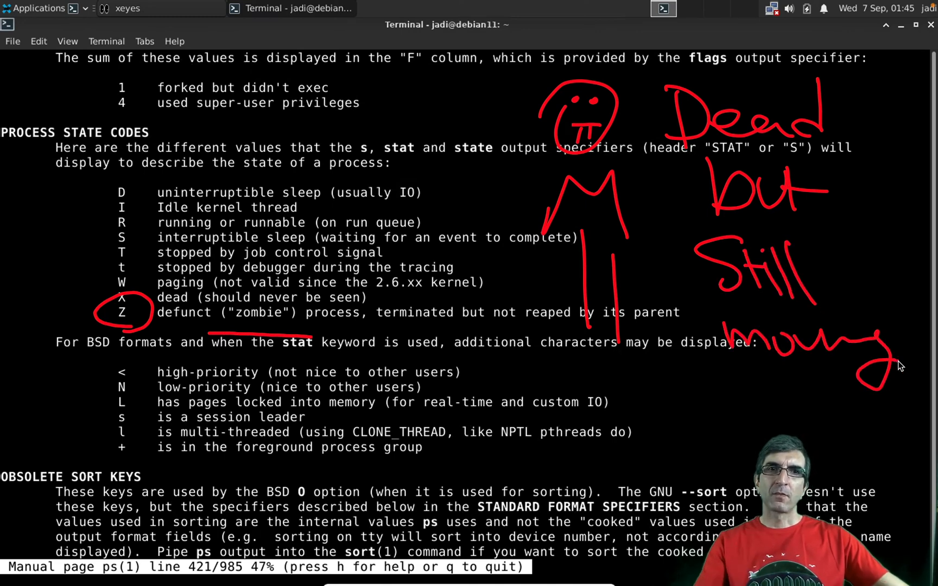
{"action": "mouse_move", "coordinate": [324, 242]}
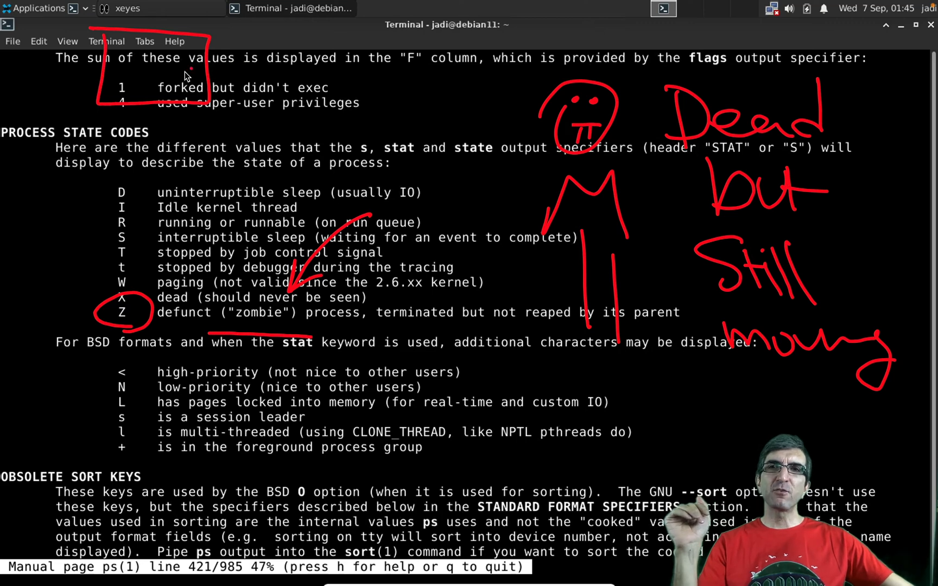
{"action": "left_click_drag", "start_coordinate": [119, 78], "coordinate": [335, 77]}
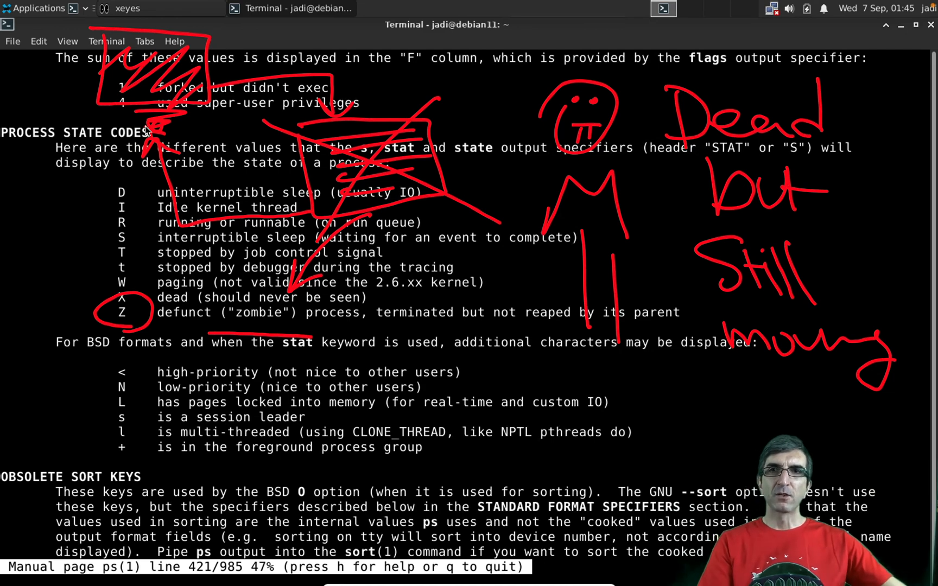
{"action": "mouse_move", "coordinate": [222, 179]}
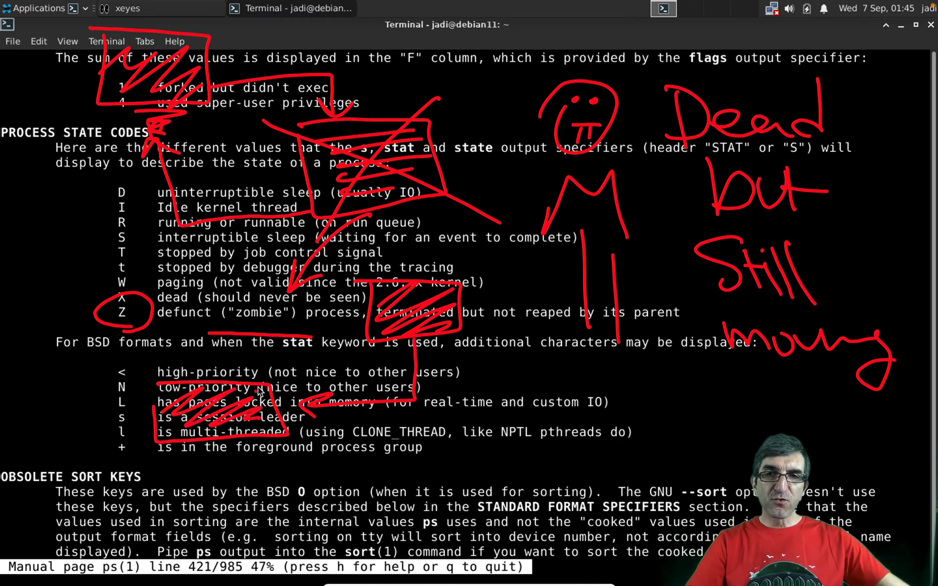
{"action": "left_click_drag", "start_coordinate": [209, 461], "coordinate": [418, 457]}
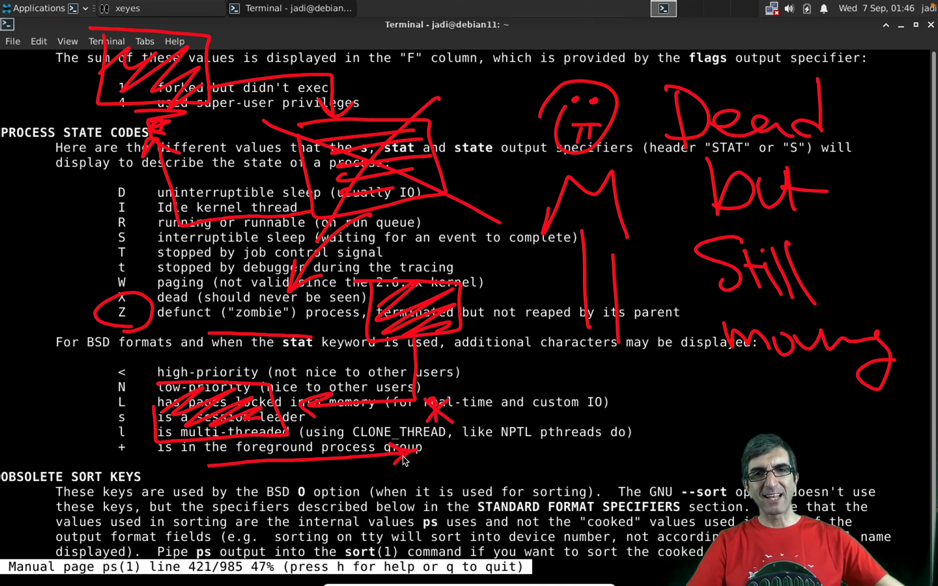
{"action": "mouse_move", "coordinate": [382, 462]}
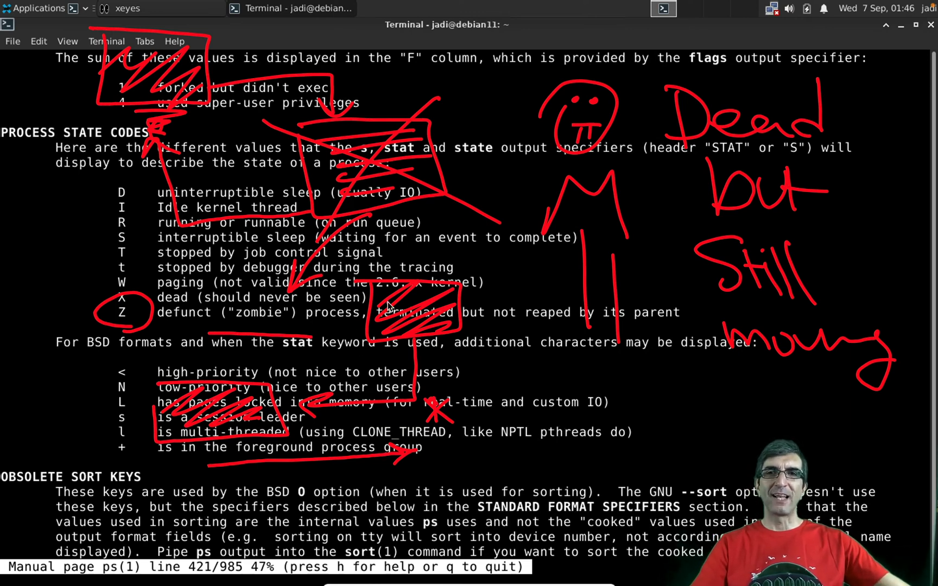
{"action": "mouse_move", "coordinate": [299, 439]}
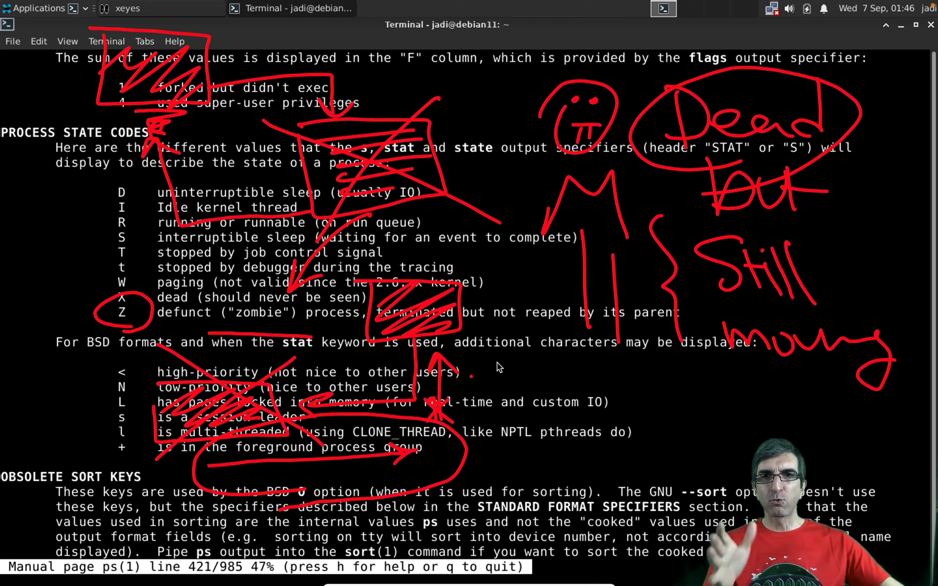
{"action": "mouse_move", "coordinate": [491, 346]}
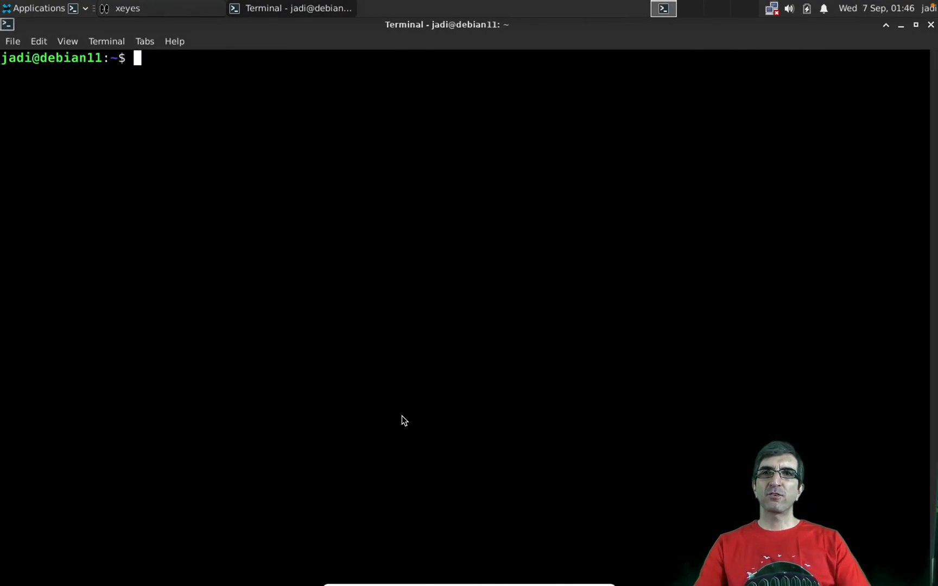
List processes with ps and ps -l, marking xeyes' current niceness of 10.
{"action": "type", "text": "ps"}
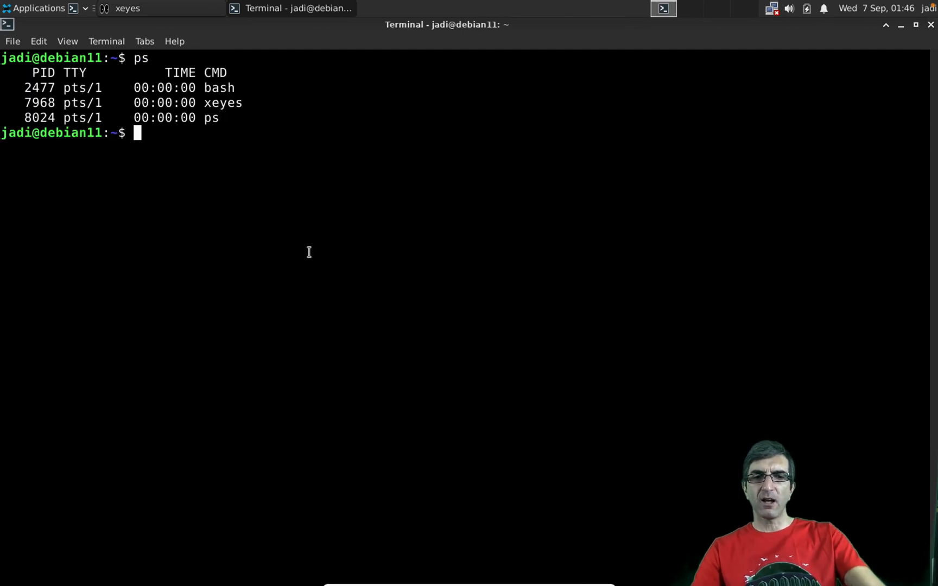
{"action": "type", "text": "ps -l"}
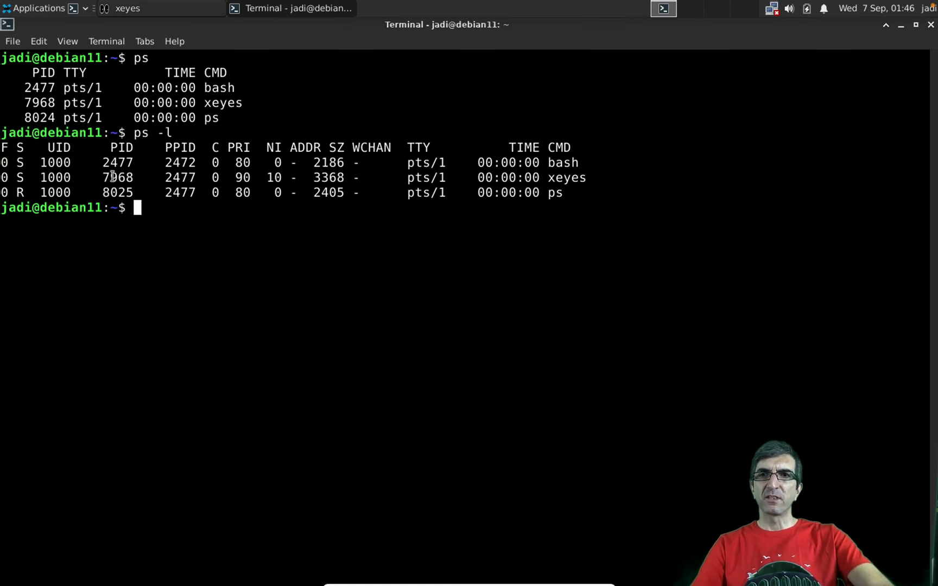
{"action": "double_click", "coordinate": [117, 178]}
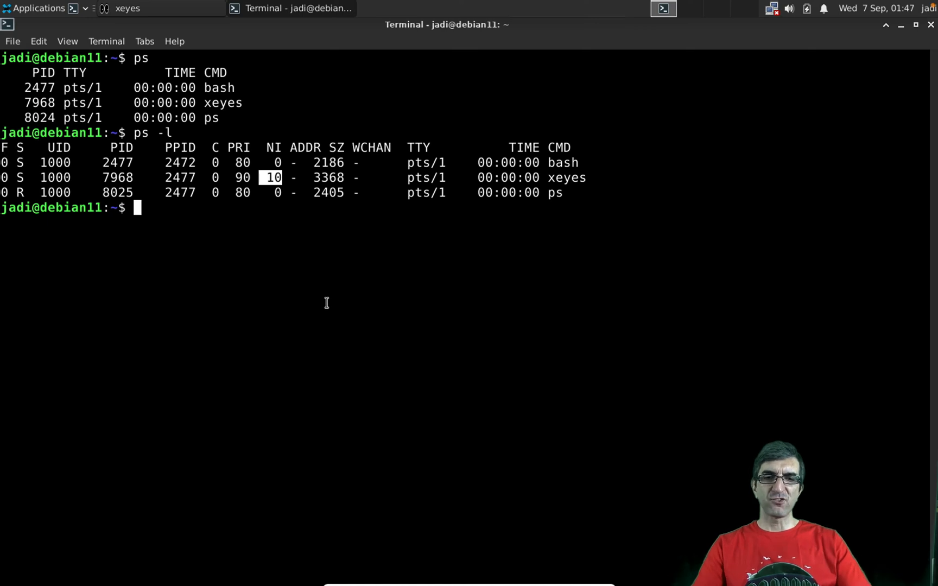
Renice xeyes (PID 7968) to 15 and recheck it with ps -l.
{"action": "type", "text": "renice"}
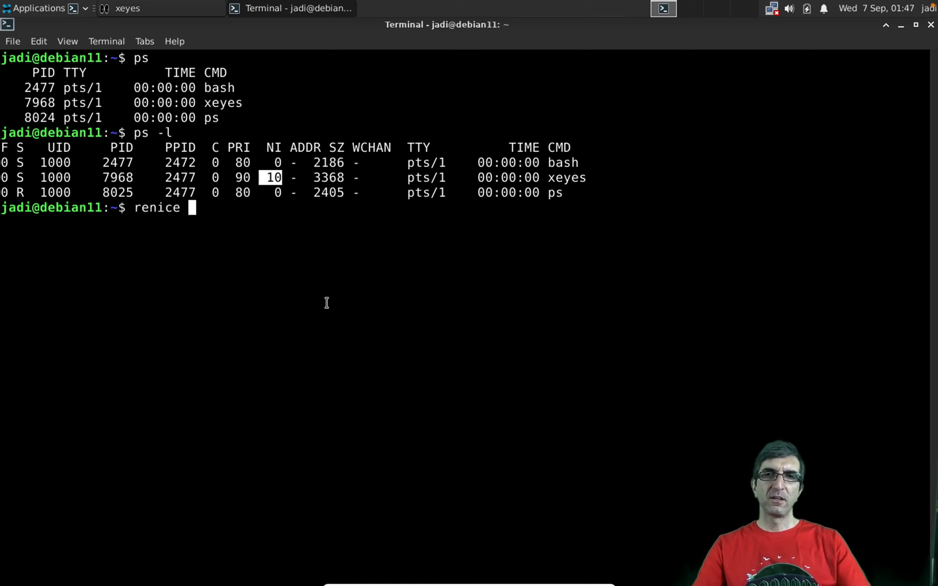
{"action": "type", "text": "-n"}
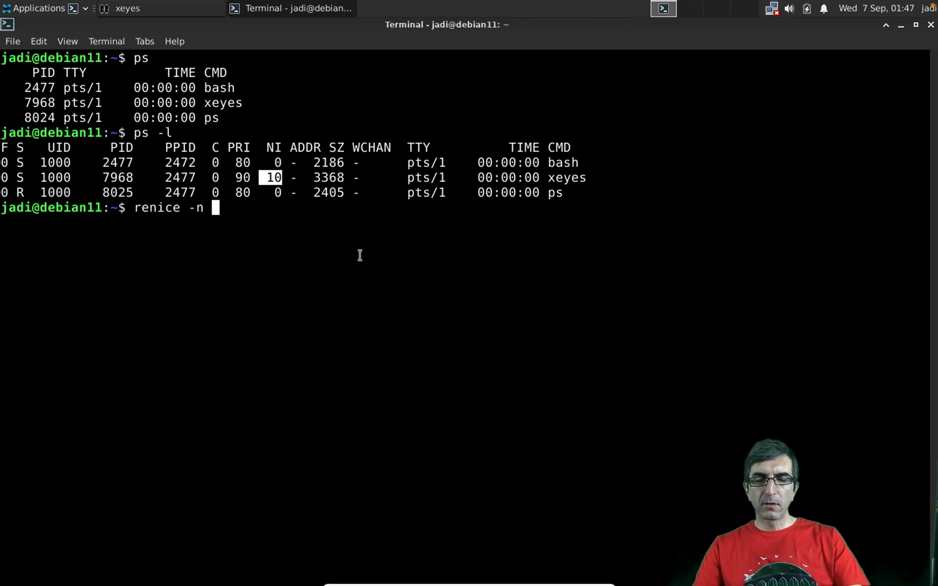
{"action": "type", "text": "7968"}
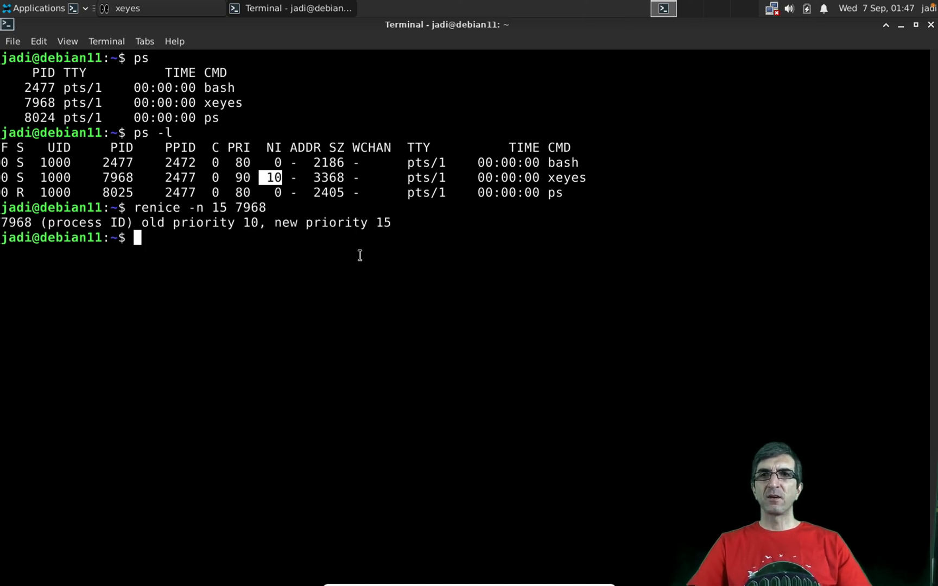
{"action": "type", "text": "ps -l"}
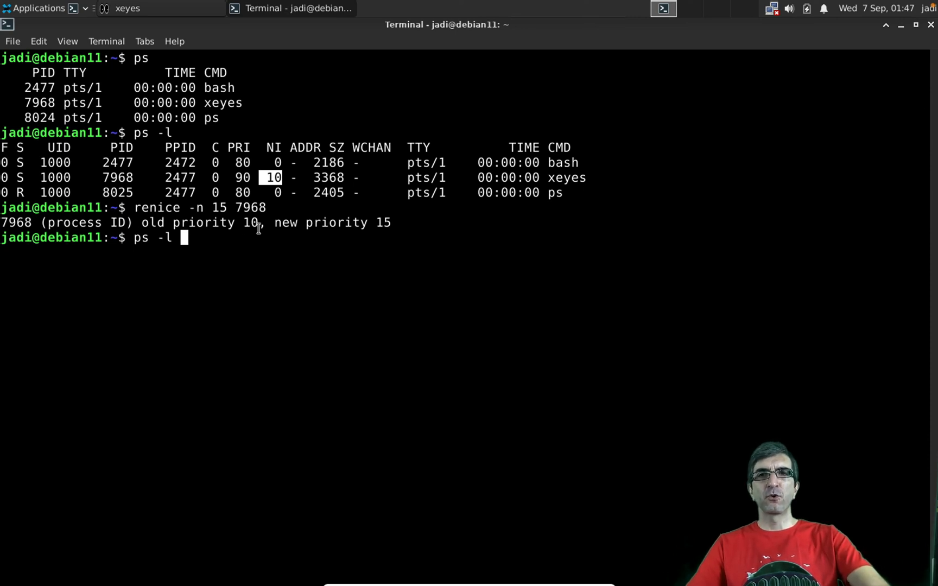
{"action": "mouse_move", "coordinate": [391, 237]}
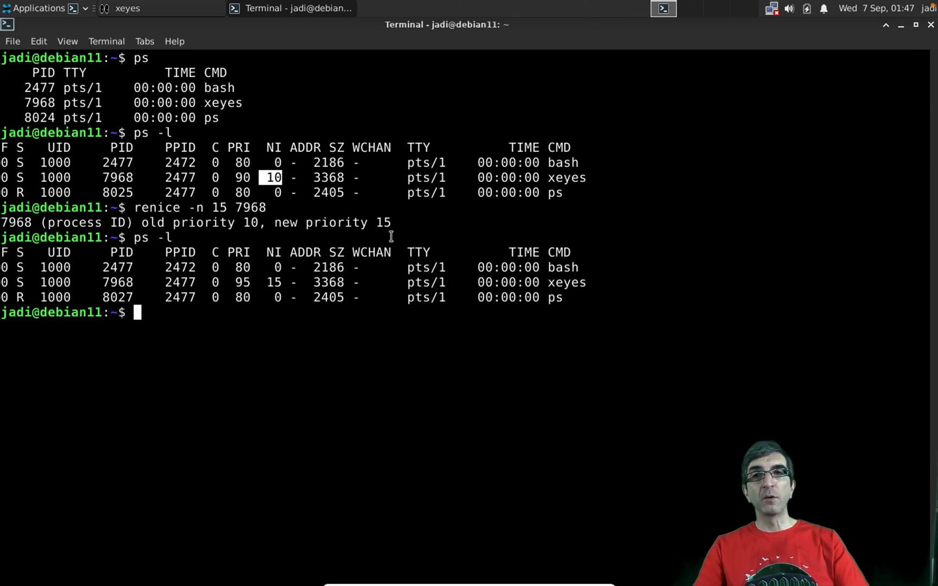
Confirm xeyes at NI 15 with ps -el, then fail to renice it to 10 unprivileged.
{"action": "type", "text": "ps -el | grep xeyes"}
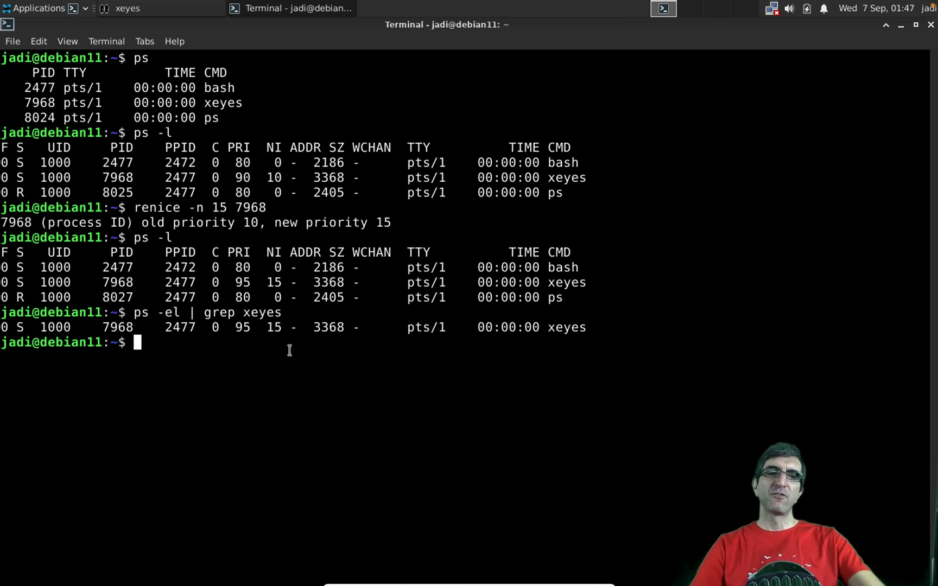
{"action": "type", "text": "renice -n 15 7968"}
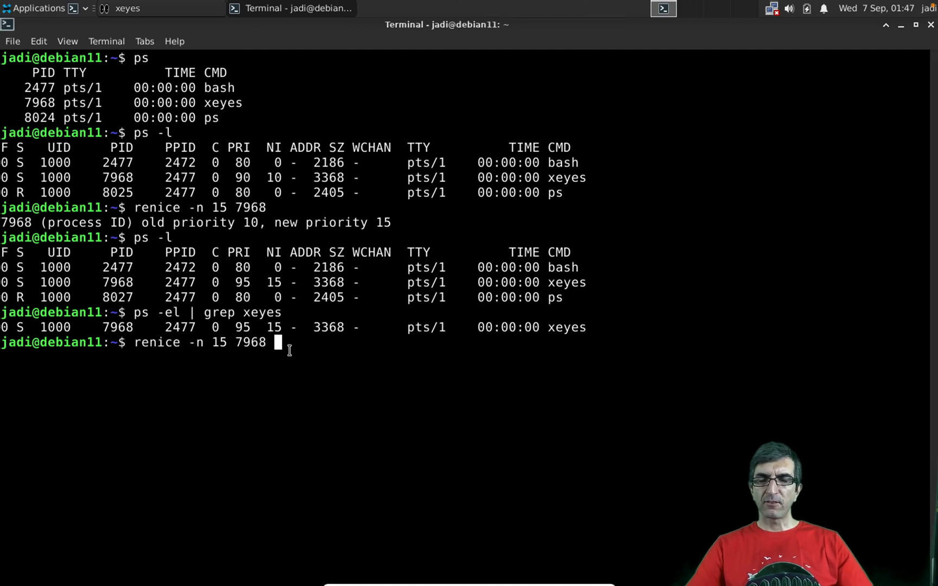
{"action": "key", "text": "BackSpace"}
{"action": "type", "text": "0"}
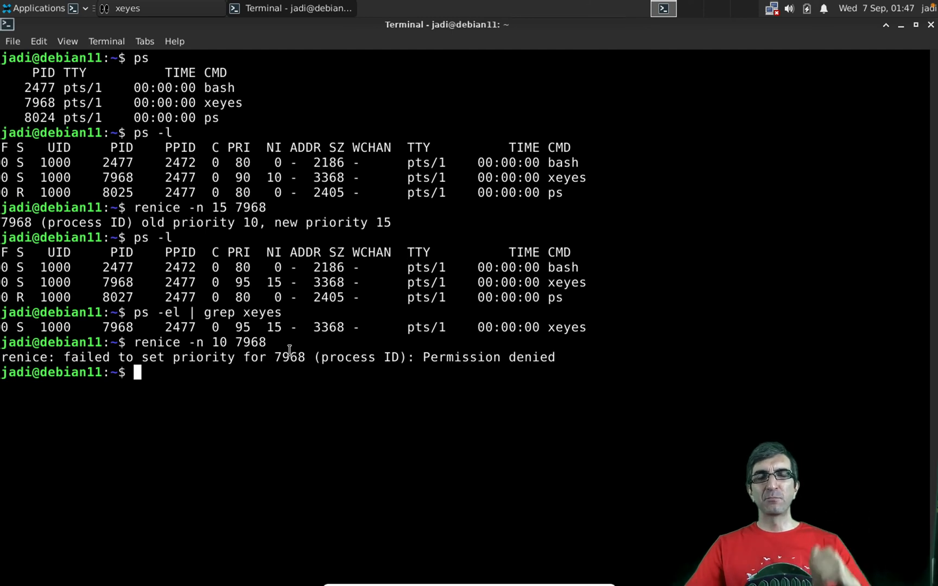
{"action": "mouse_move", "coordinate": [370, 278]}
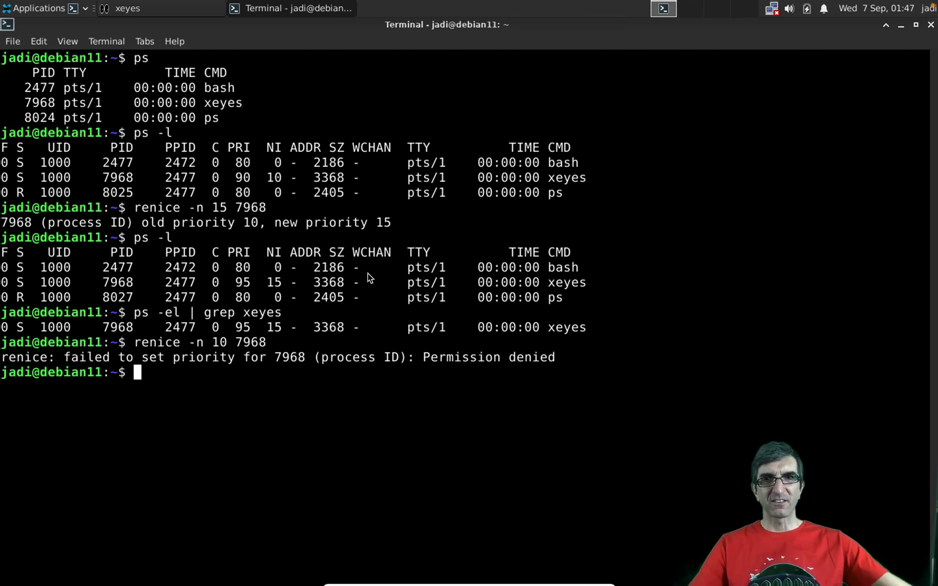
{"action": "mouse_move", "coordinate": [500, 96]}
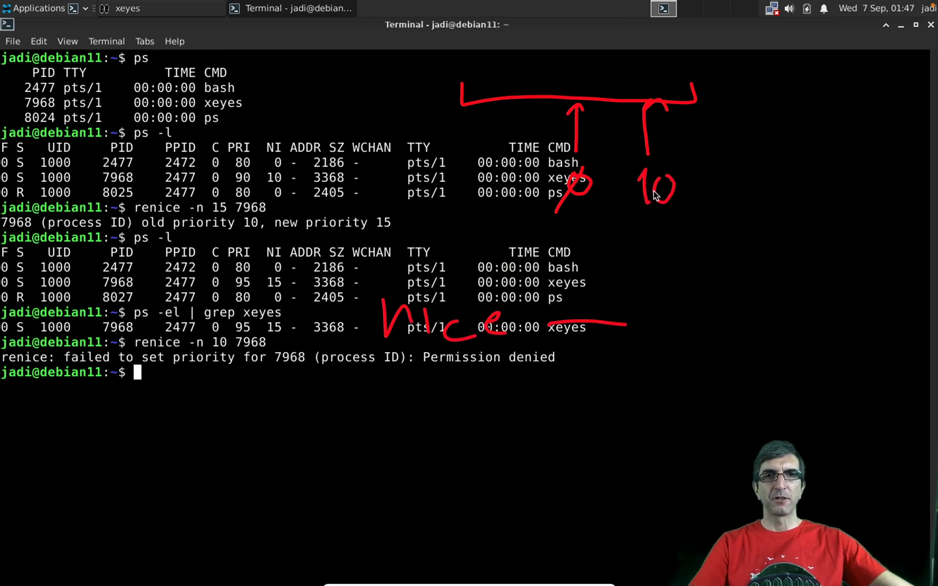
{"action": "mouse_move", "coordinate": [335, 391]}
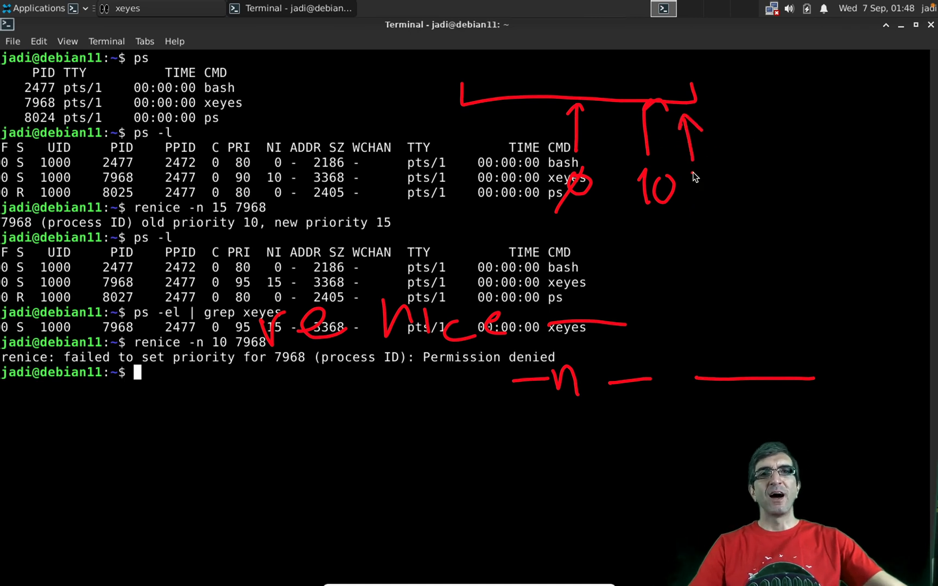
{"action": "mouse_move", "coordinate": [667, 91]}
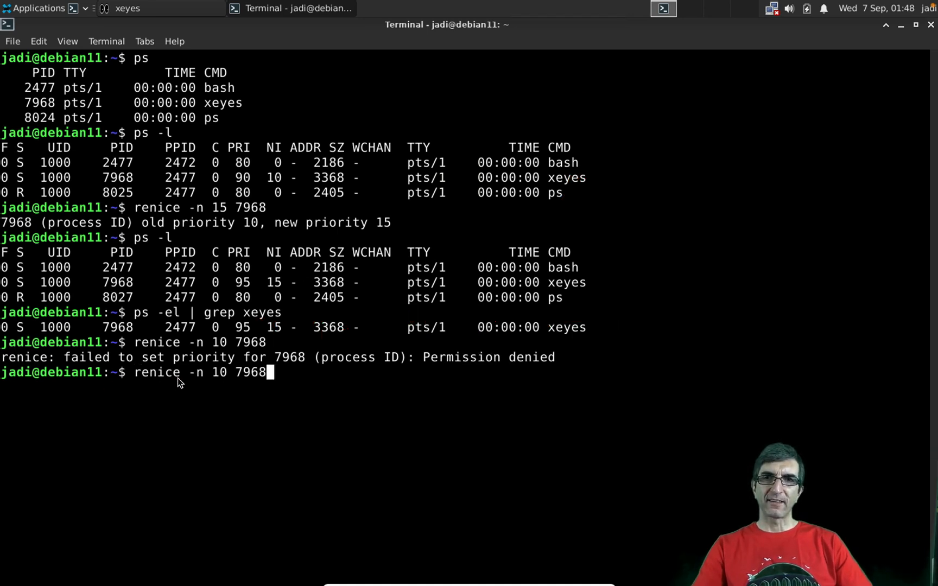
Use sudo renice on PID 7968 for 10, -10, -20 and -25, which stays at -20.
{"action": "type", "text": "sudo"}
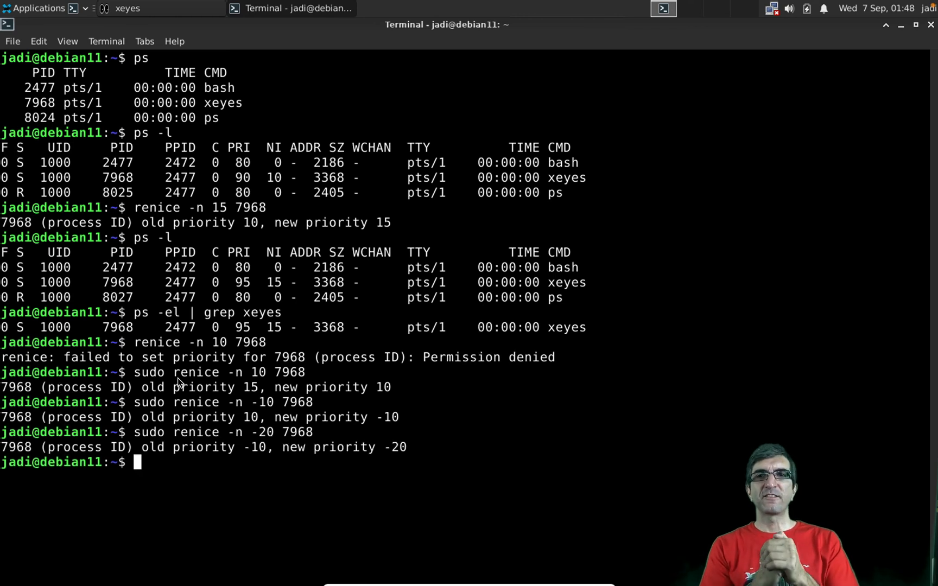
{"action": "type", "text": "sudo renice -n -20 7968"}
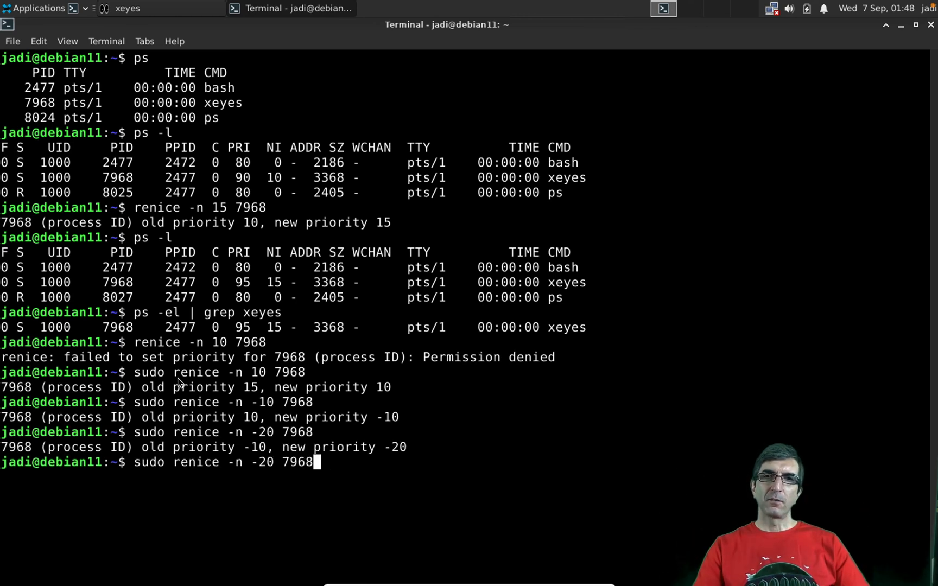
{"action": "type", "text": "5"}
{"action": "key", "text": "Return"}
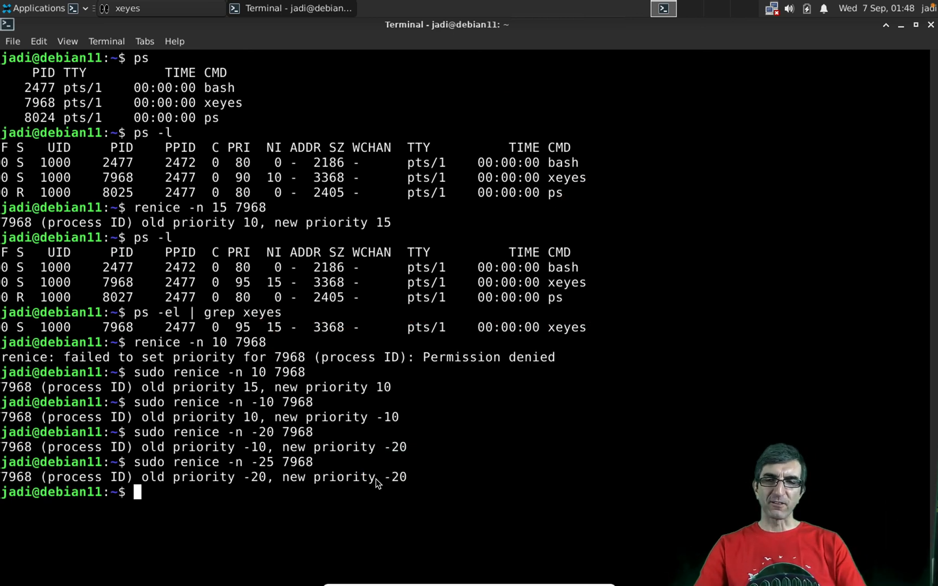
{"action": "type", "text": "top"}
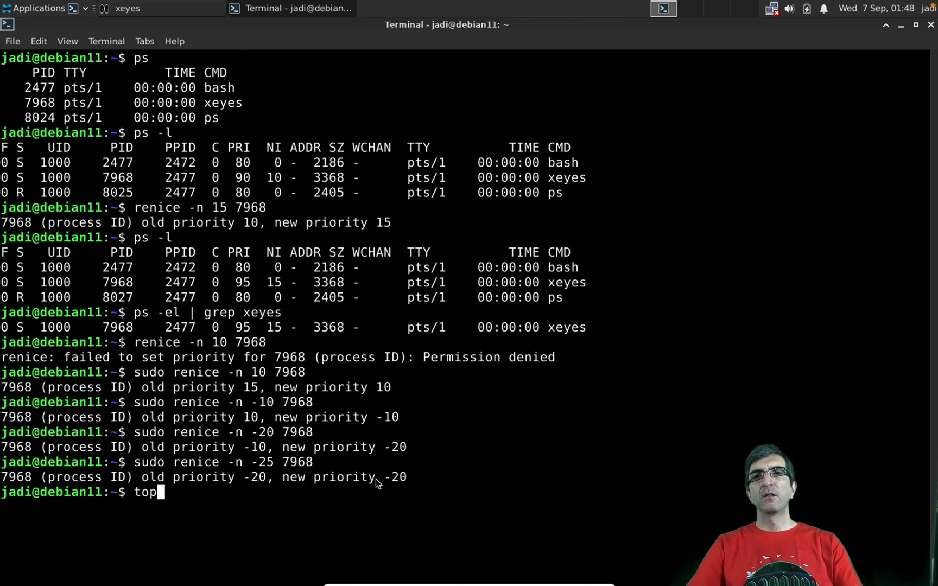
Inside top, renice PID 7968 to -10, start another renice, then quit top.
{"action": "key", "text": "Return"}
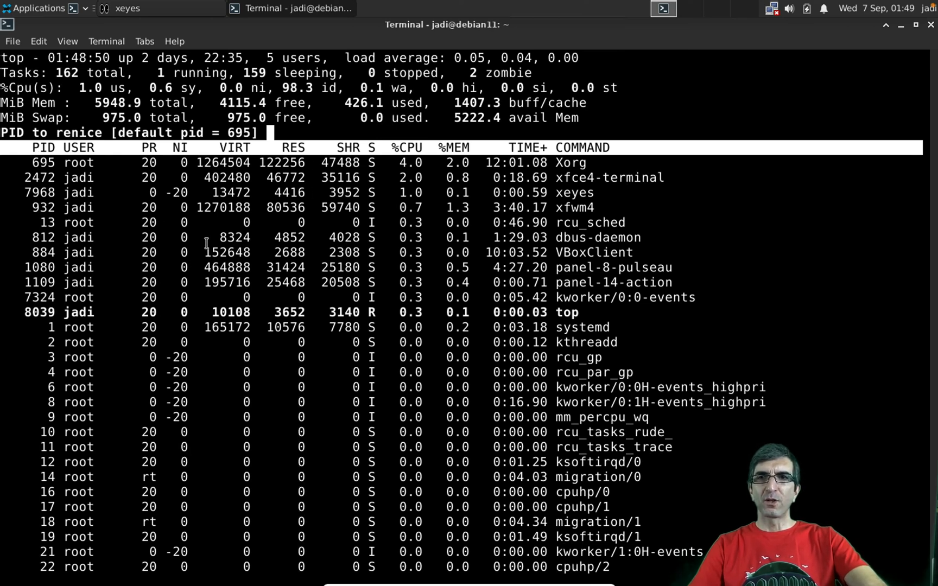
{"action": "type", "text": "7968 to value"}
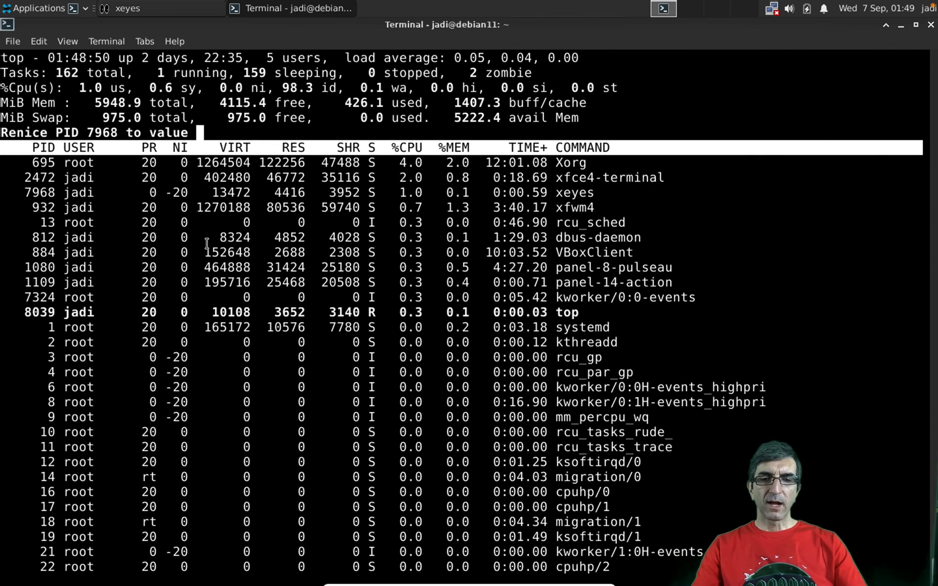
{"action": "type", "text": "-10"}
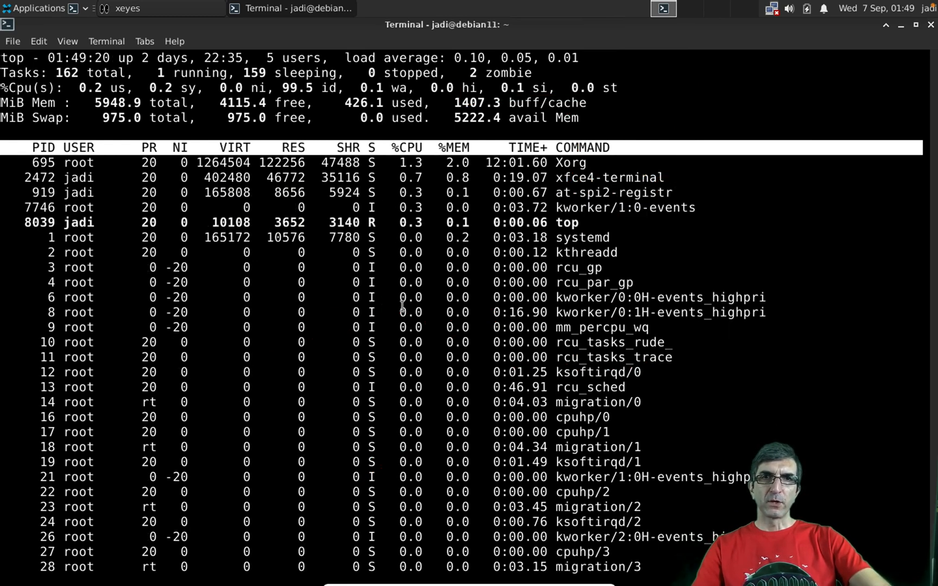
{"action": "key", "text": "r"}
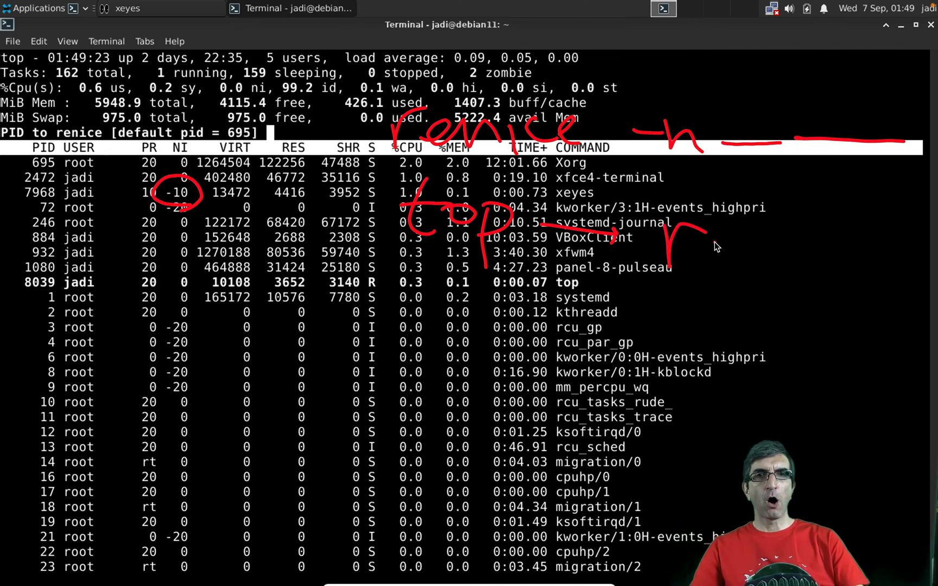
{"action": "type", "text": "q"}
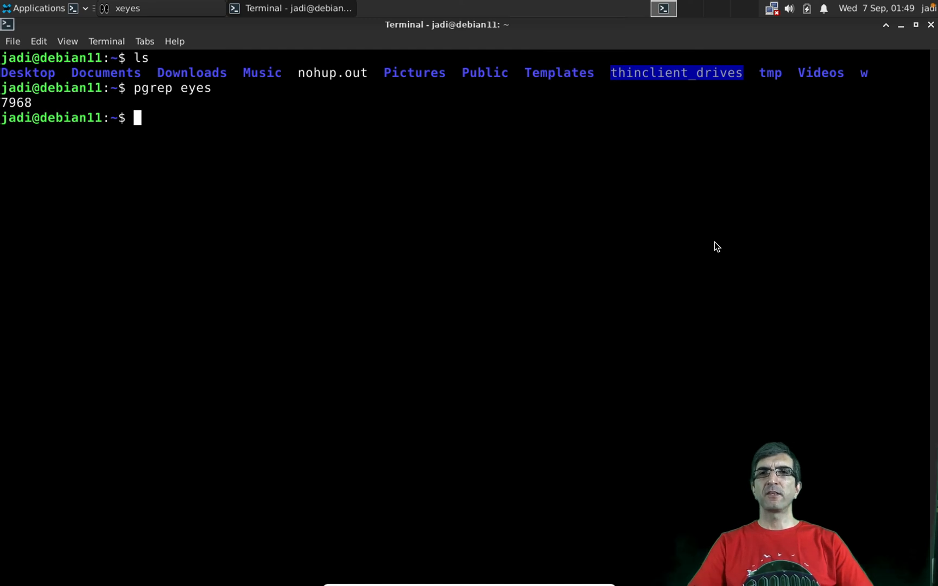
Run pgrep eyes, then pipe its PID through xargs to renice -n 10.
{"action": "type", "text": "pgrep eyes"}
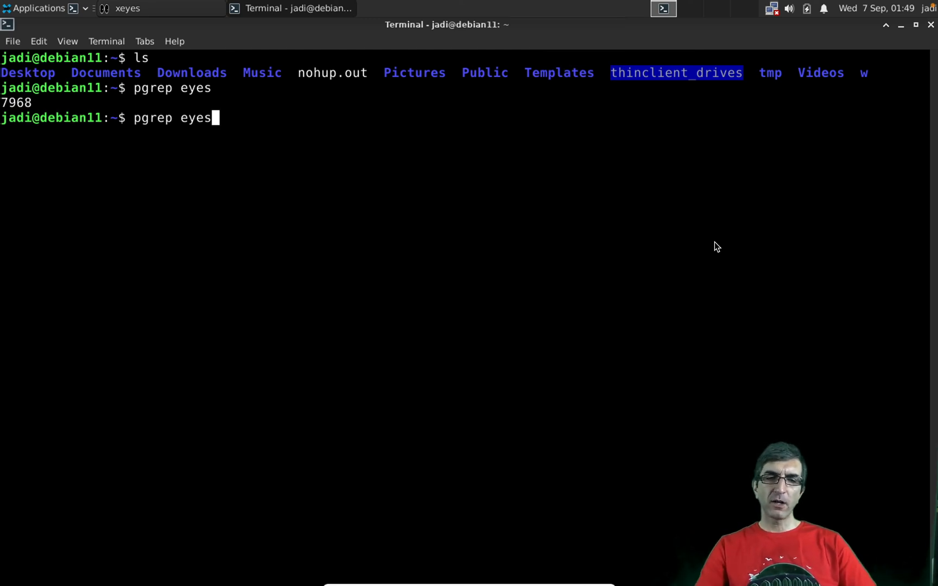
{"action": "type", "text": "| xargs"}
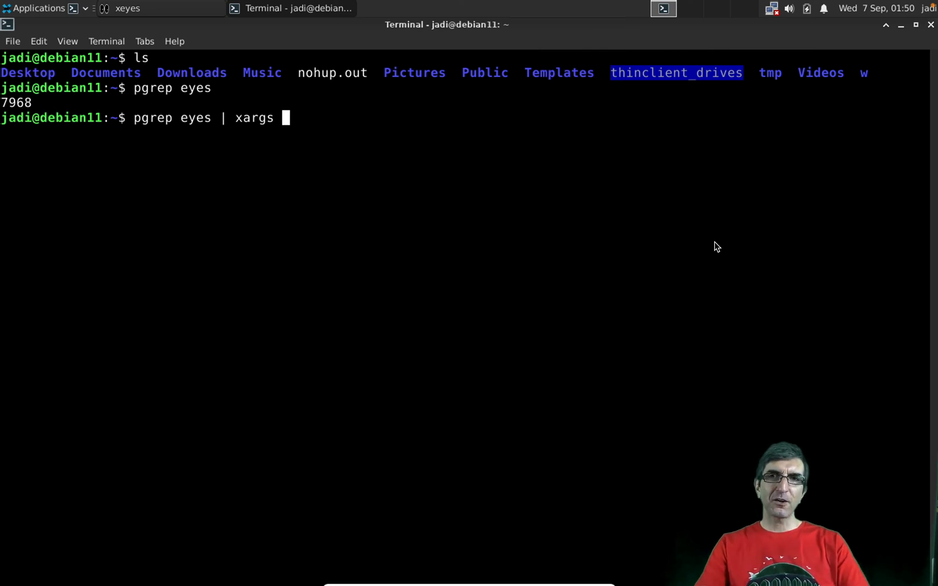
{"action": "type", "text": "renice -"}
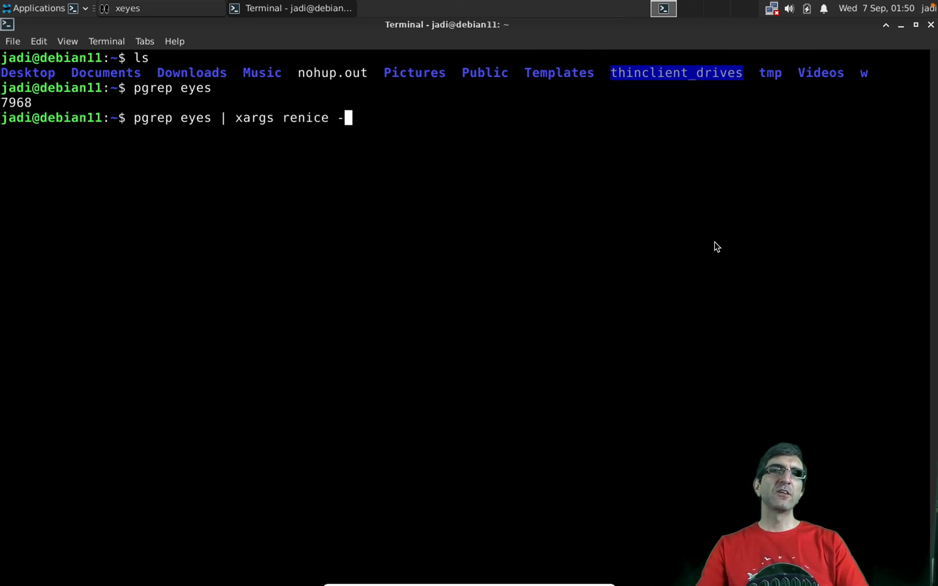
{"action": "type", "text": "n"}
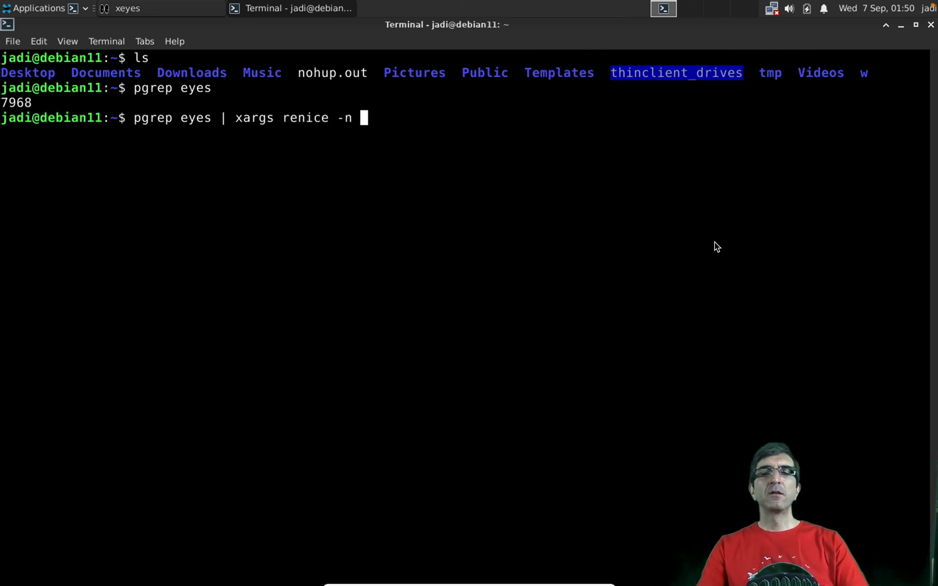
{"action": "type", "text": "10"}
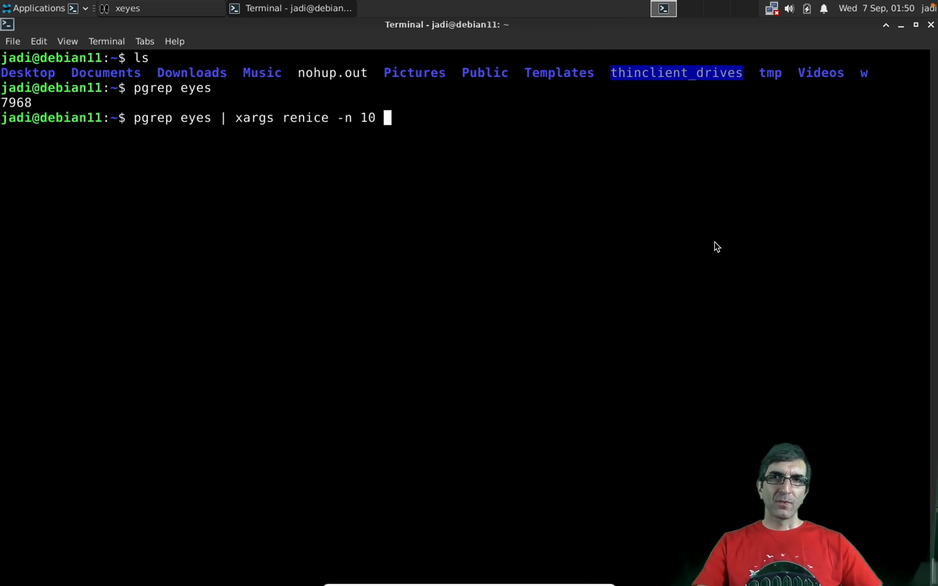
{"action": "mouse_move", "coordinate": [142, 101]}
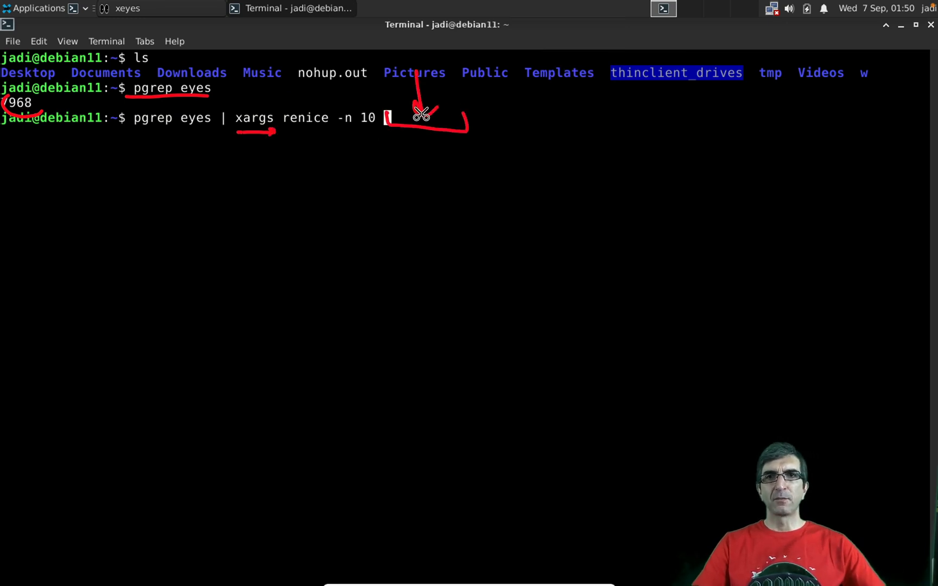
{"action": "key", "text": "Return"}
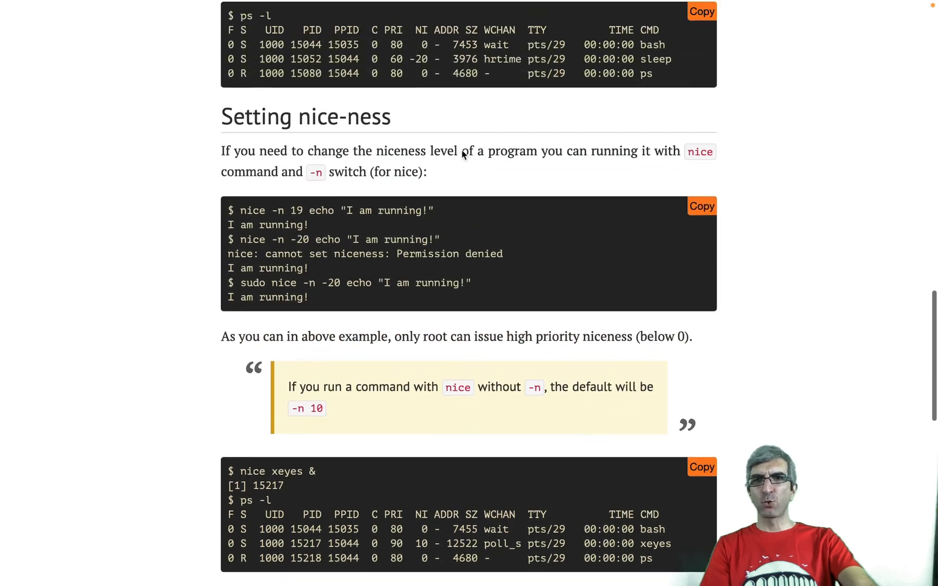
Return to the top of the 103.6 lesson and annotate its objectives and terms.
{"action": "scroll", "scroll_direction": "down", "scroll_amount": 3}
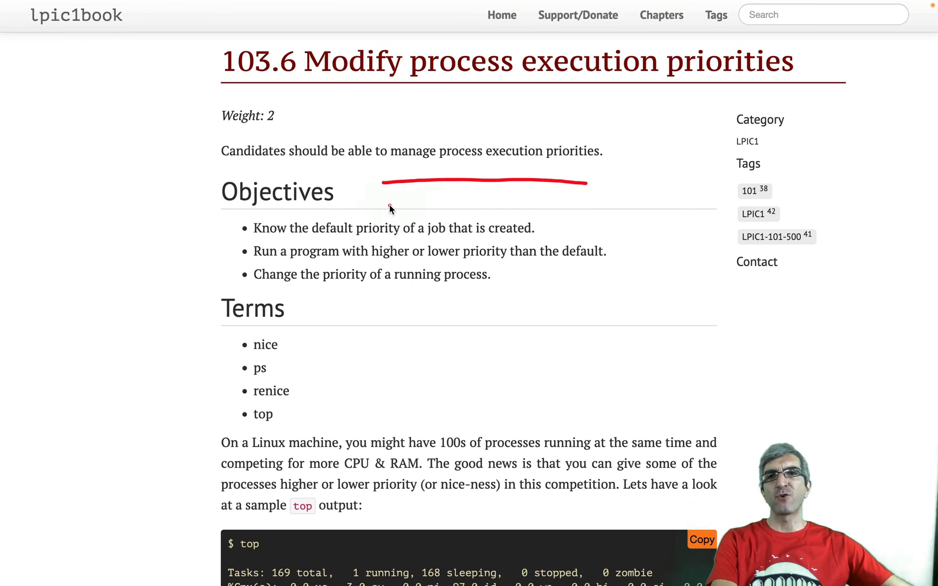
{"action": "left_click_drag", "start_coordinate": [380, 213], "coordinate": [575, 213]}
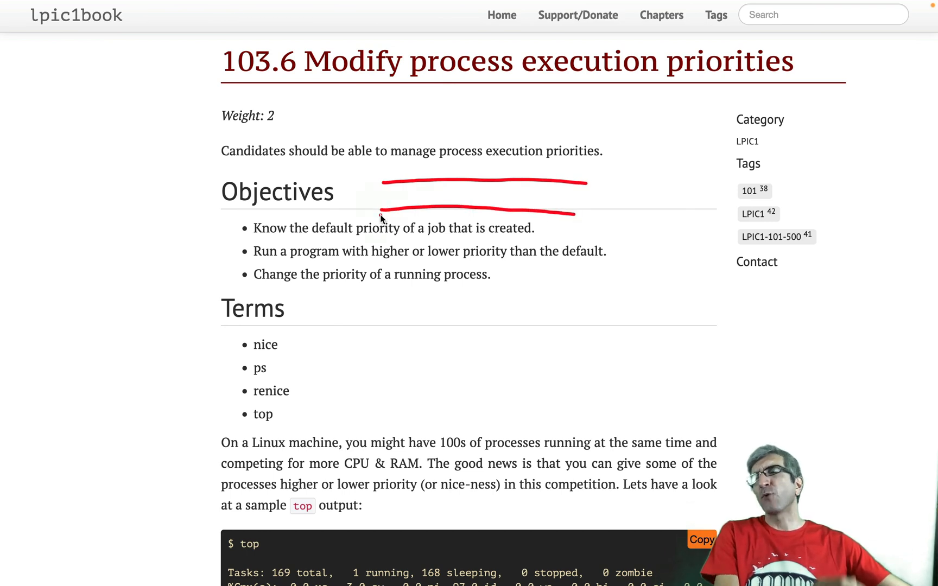
{"action": "mouse_move", "coordinate": [320, 205]}
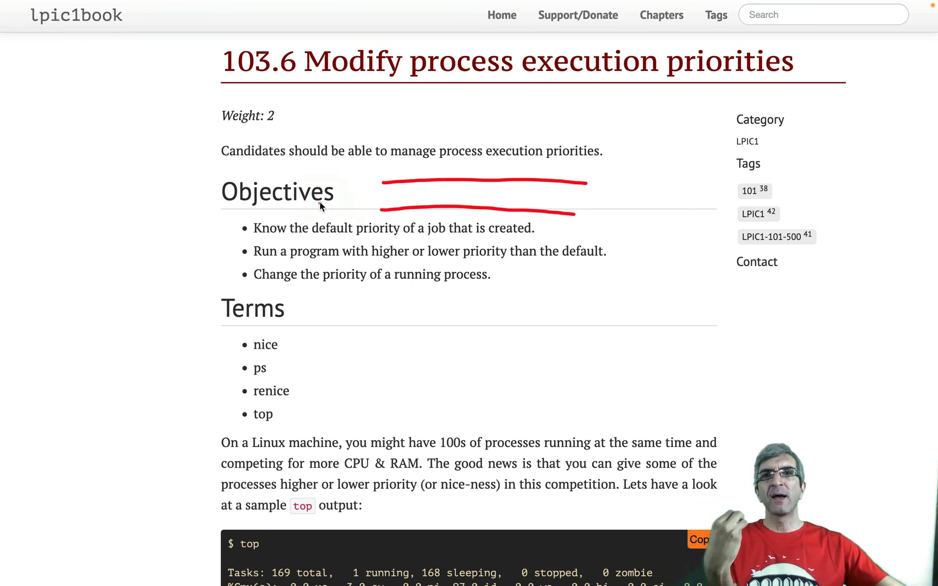
{"action": "mouse_move", "coordinate": [255, 175]}
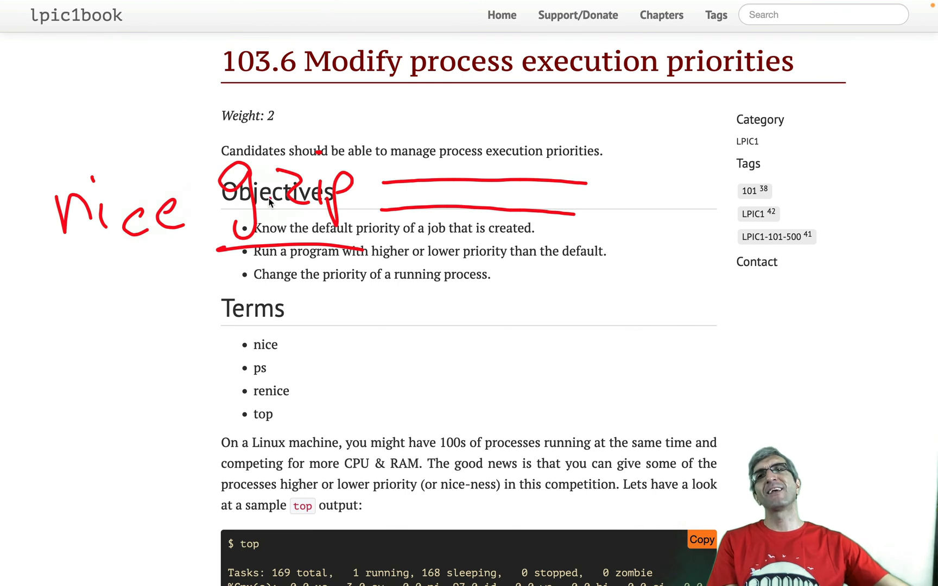
{"action": "left_click_drag", "start_coordinate": [282, 299], "coordinate": [282, 260]}
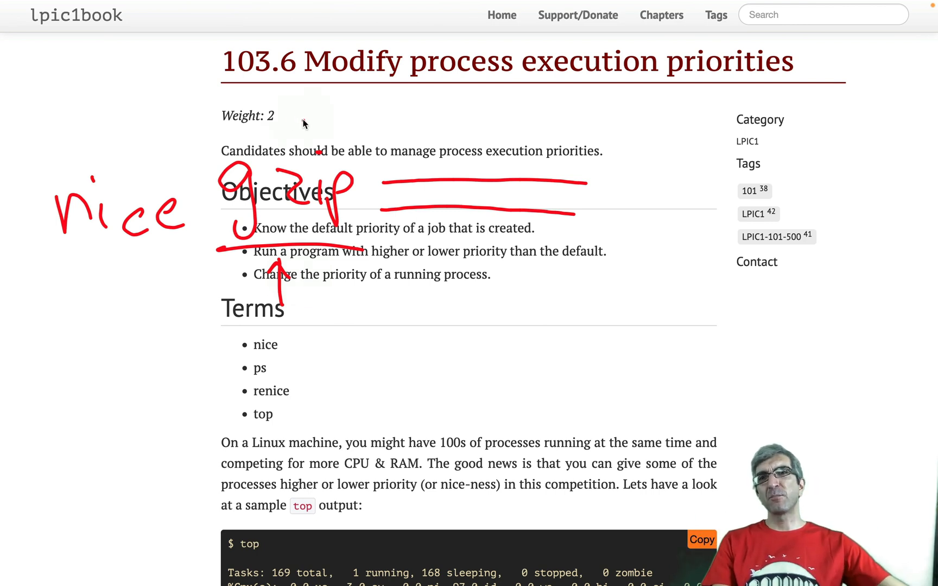
{"action": "left_click_drag", "start_coordinate": [239, 99], "coordinate": [158, 147]}
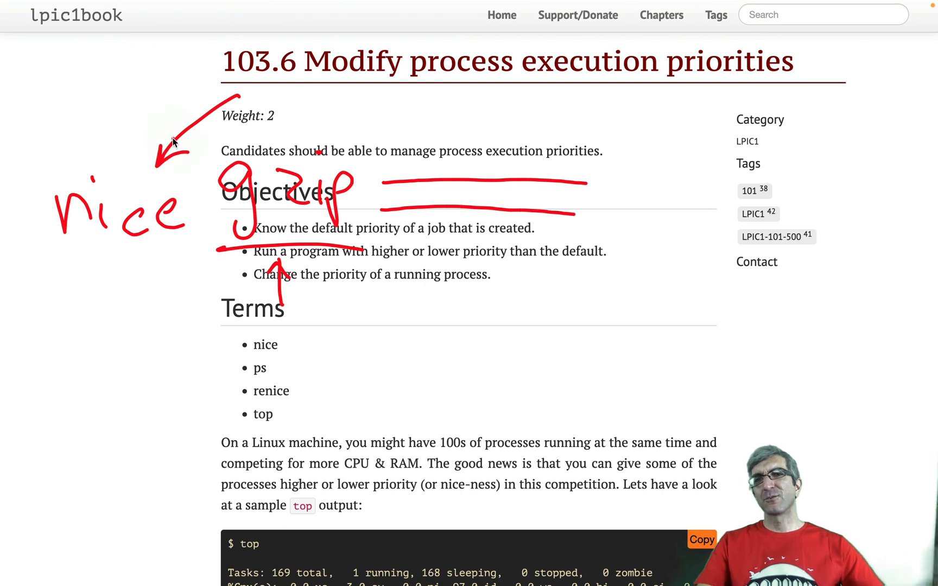